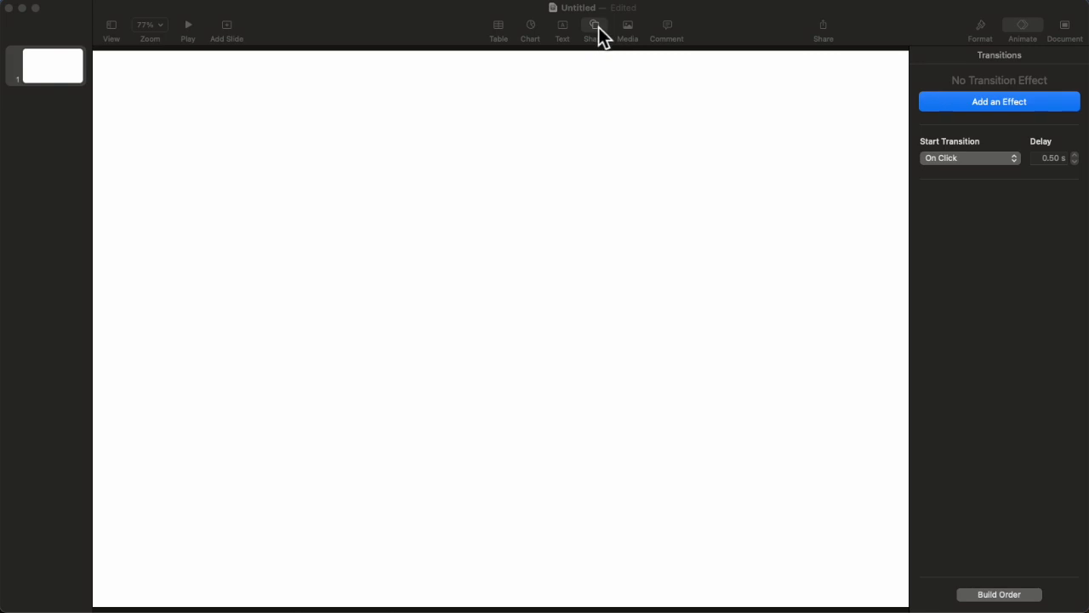
Step: Bring up the shapes collection to reach the freehand pen tool
{"action": "left_click", "coordinate": [594, 26]}
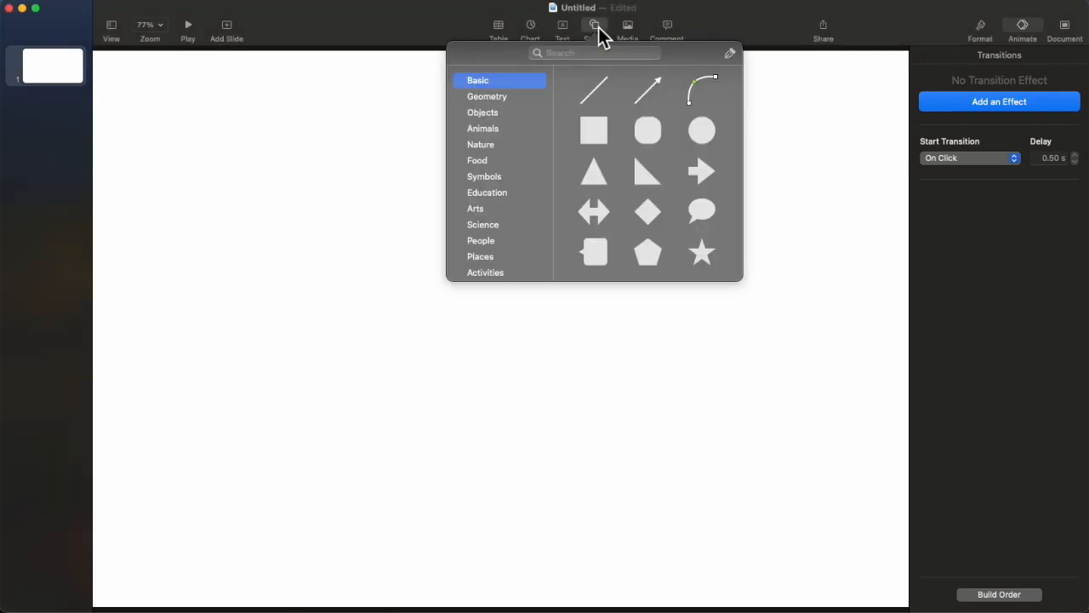
{"action": "mouse_move", "coordinate": [663, 102]}
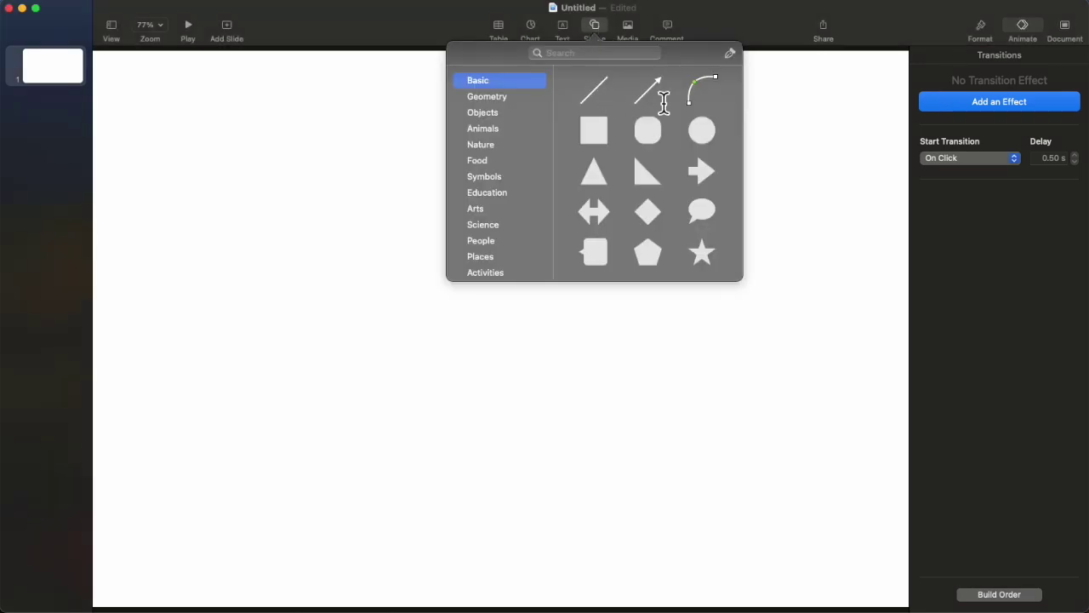
{"action": "mouse_move", "coordinate": [735, 71]}
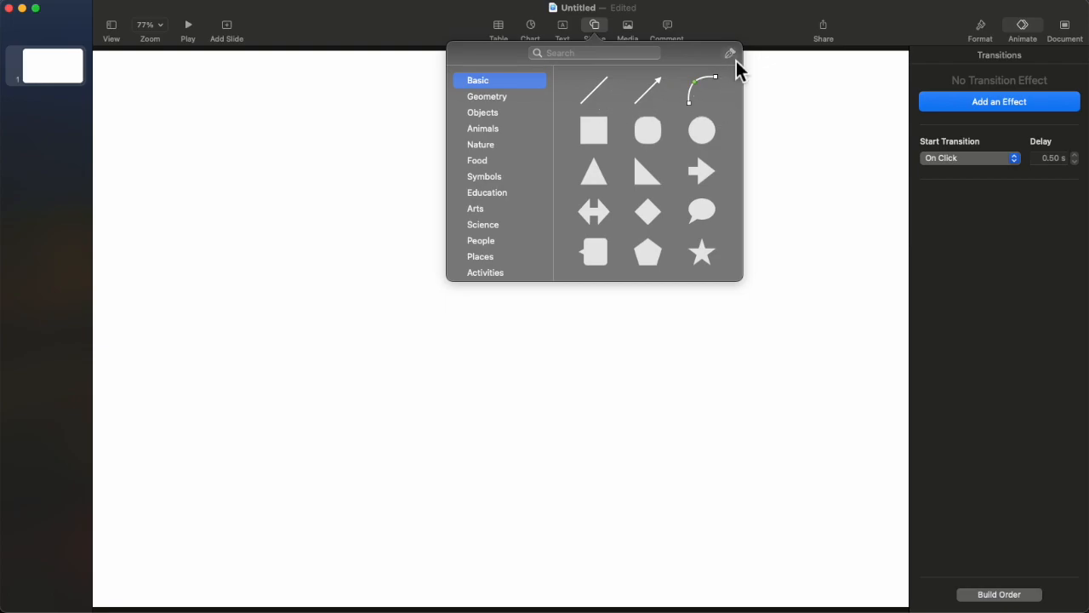
{"action": "mouse_move", "coordinate": [730, 53]}
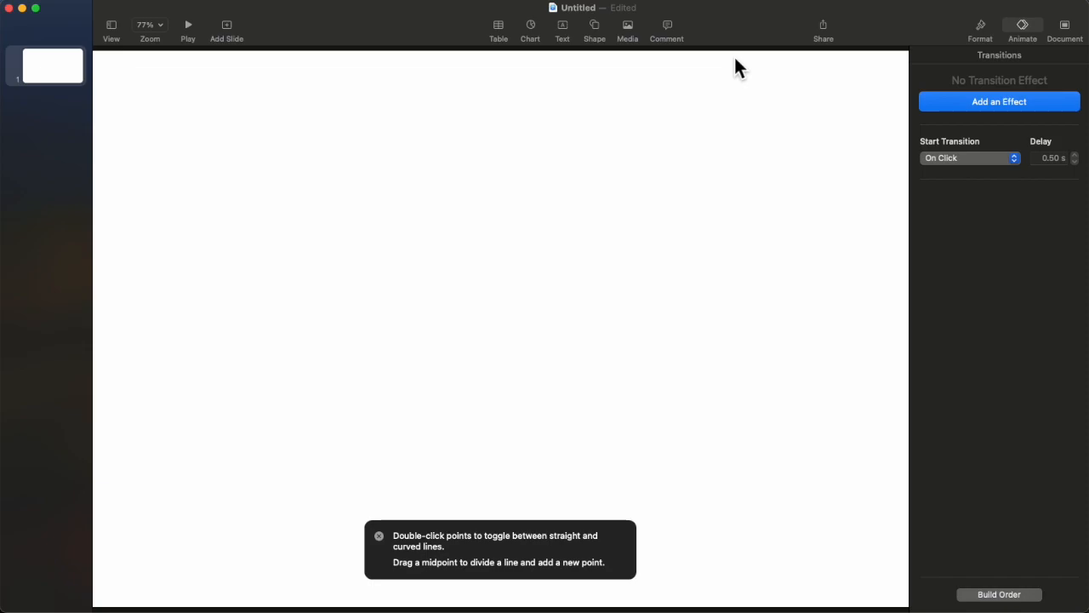
{"action": "mouse_move", "coordinate": [508, 441]}
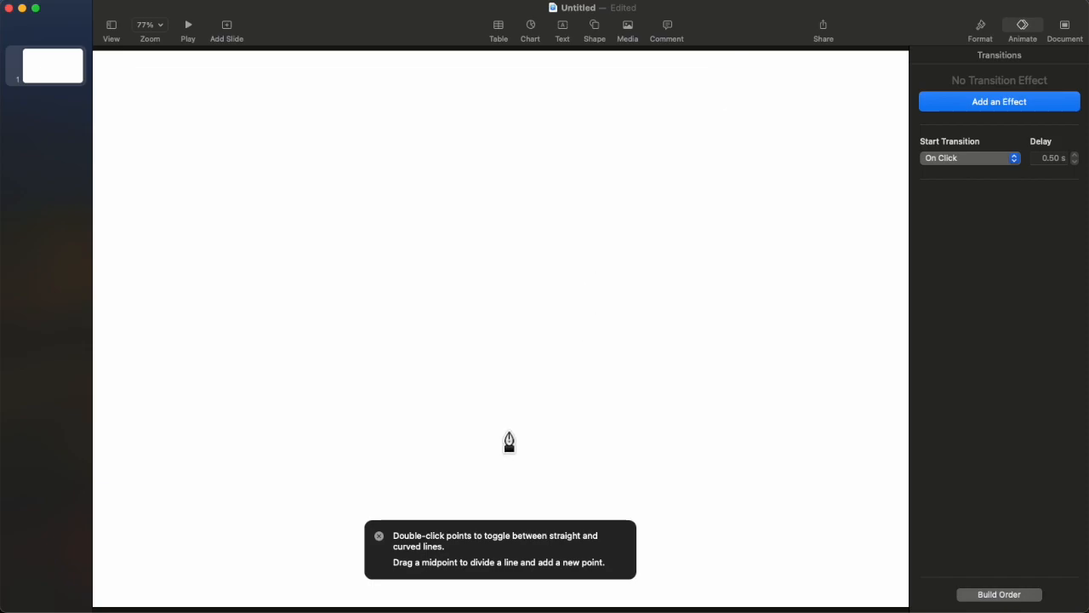
{"action": "mouse_move", "coordinate": [558, 551]}
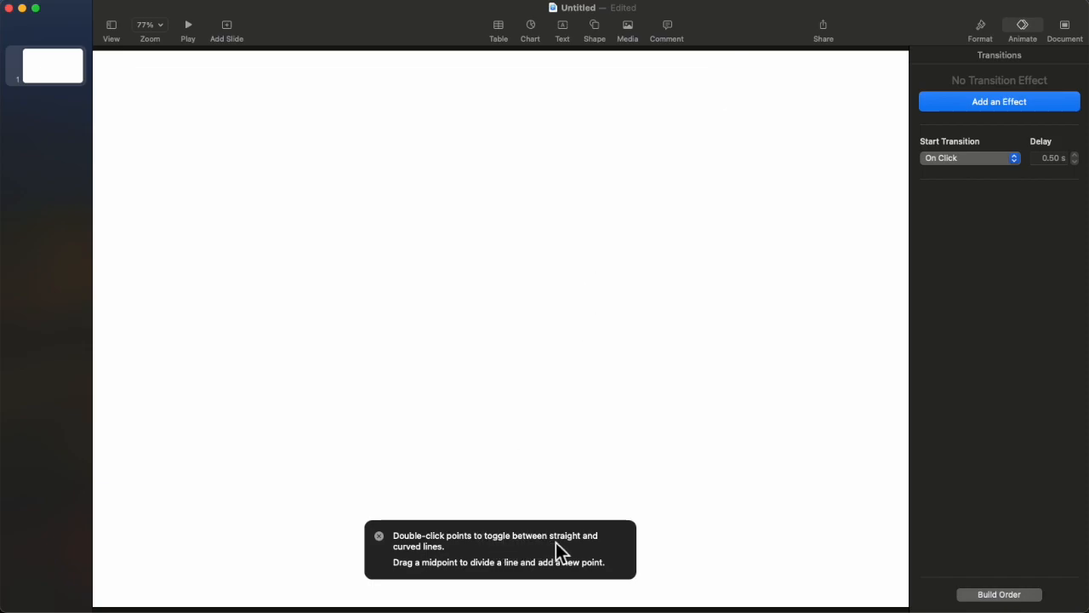
{"action": "mouse_move", "coordinate": [441, 575]}
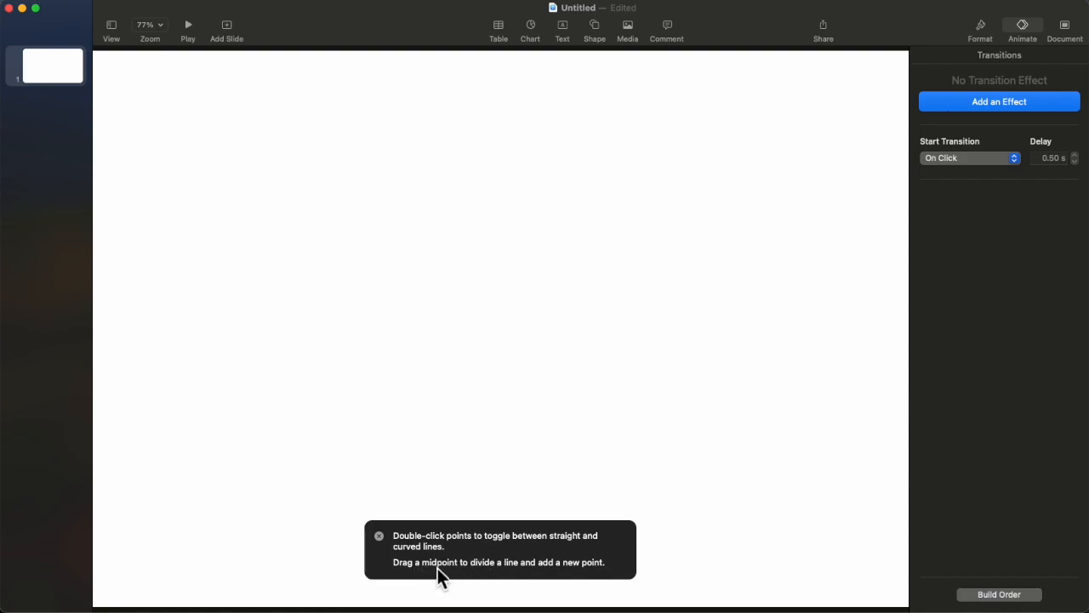
{"action": "mouse_move", "coordinate": [269, 282]}
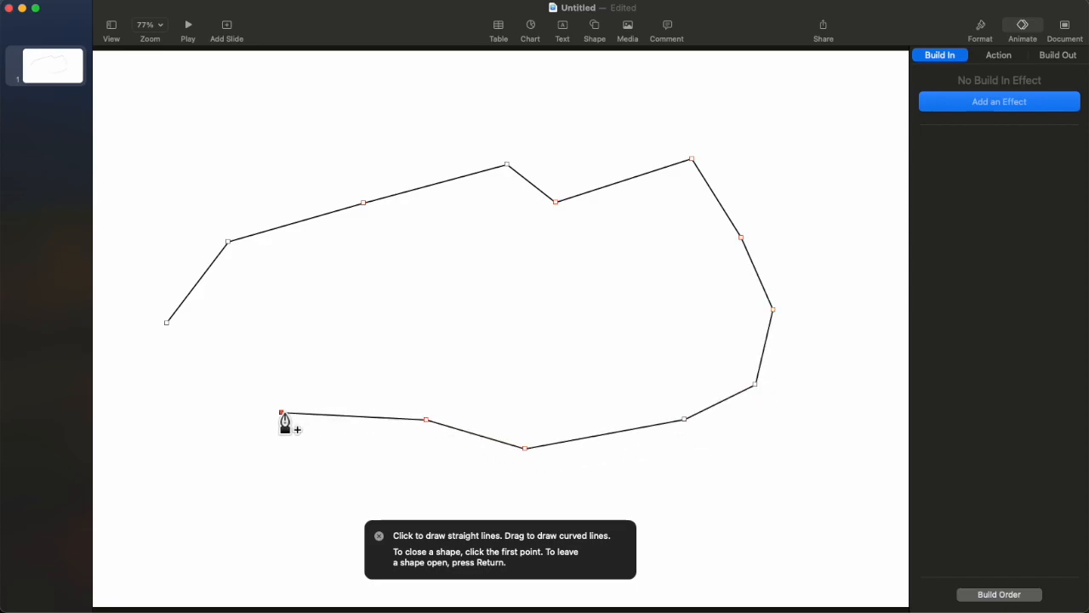
Step: Place the final path point at the slide's lower left and finish the open path
{"action": "left_click", "coordinate": [197, 460]}
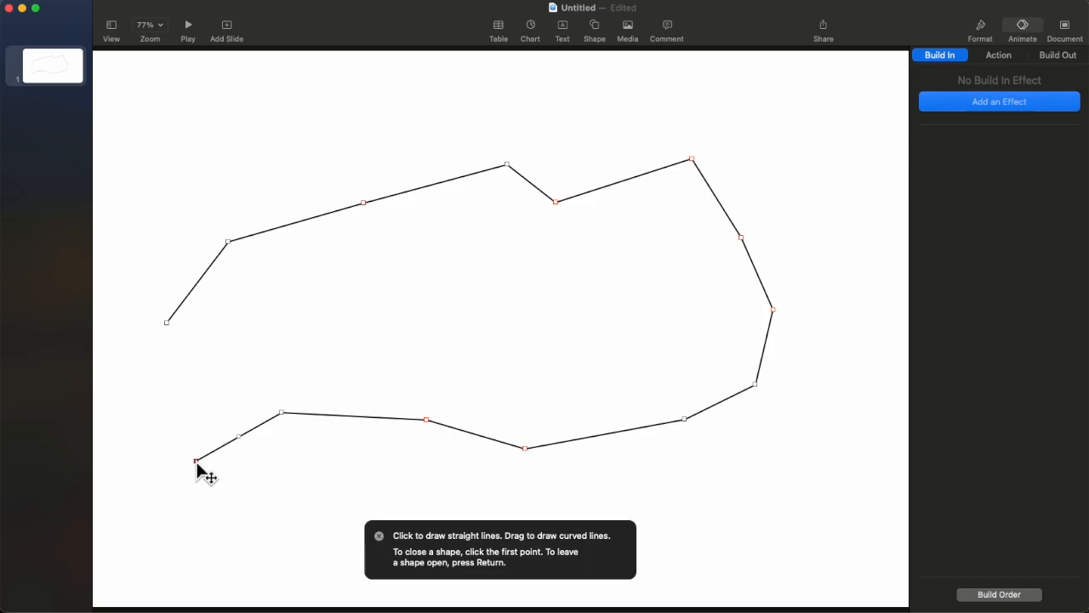
{"action": "left_click", "coordinate": [198, 460]}
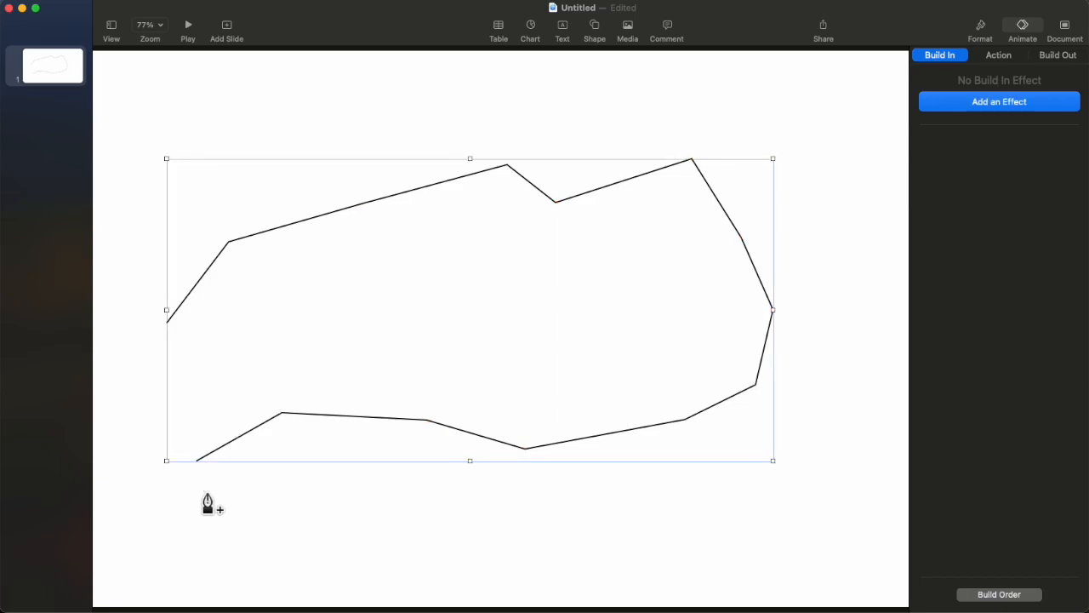
{"action": "mouse_move", "coordinate": [207, 453]}
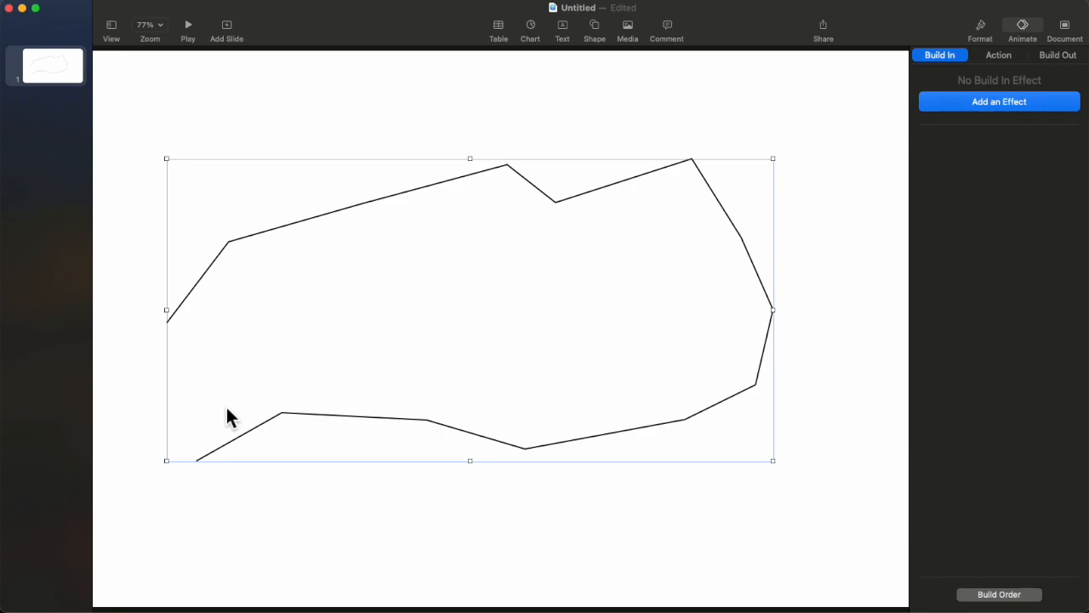
{"action": "mouse_move", "coordinate": [320, 237]}
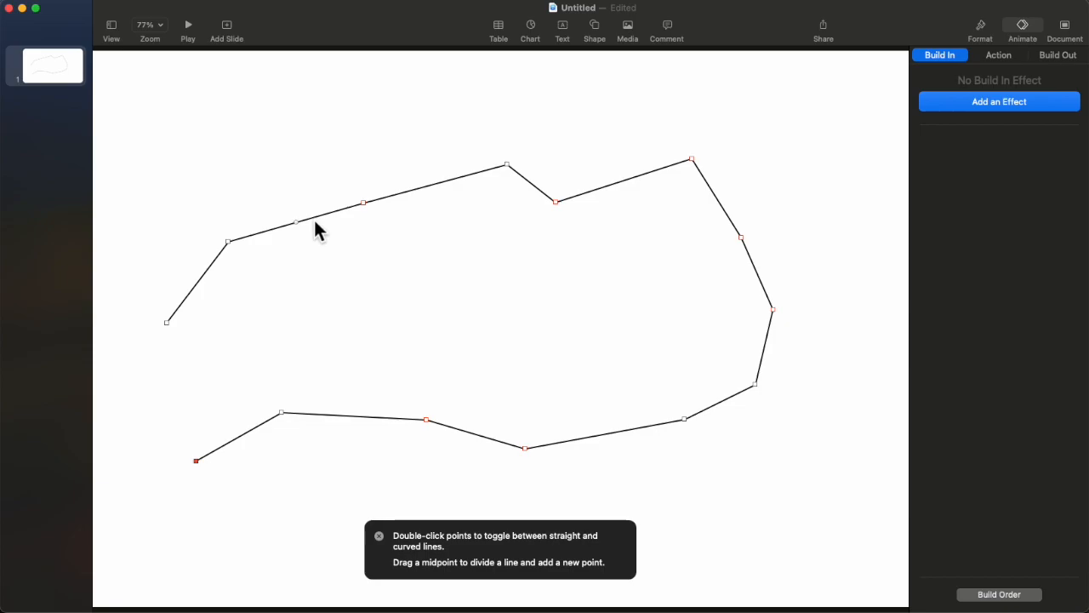
{"action": "mouse_move", "coordinate": [358, 228]}
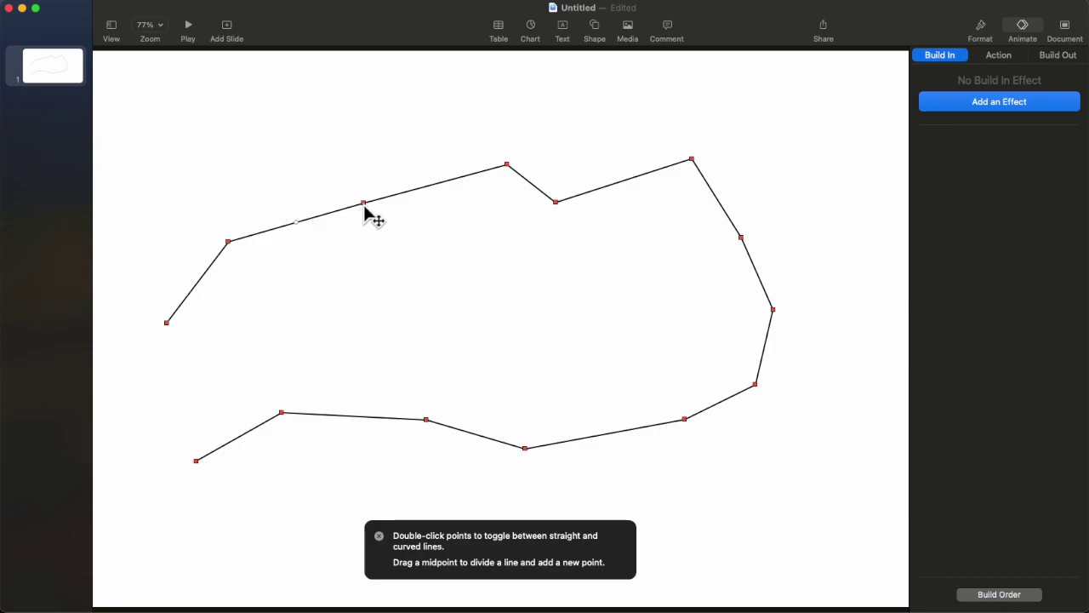
Step: Apply Make Smooth Point to a path point so the corners become flowing curves
{"action": "right_click", "coordinate": [364, 211]}
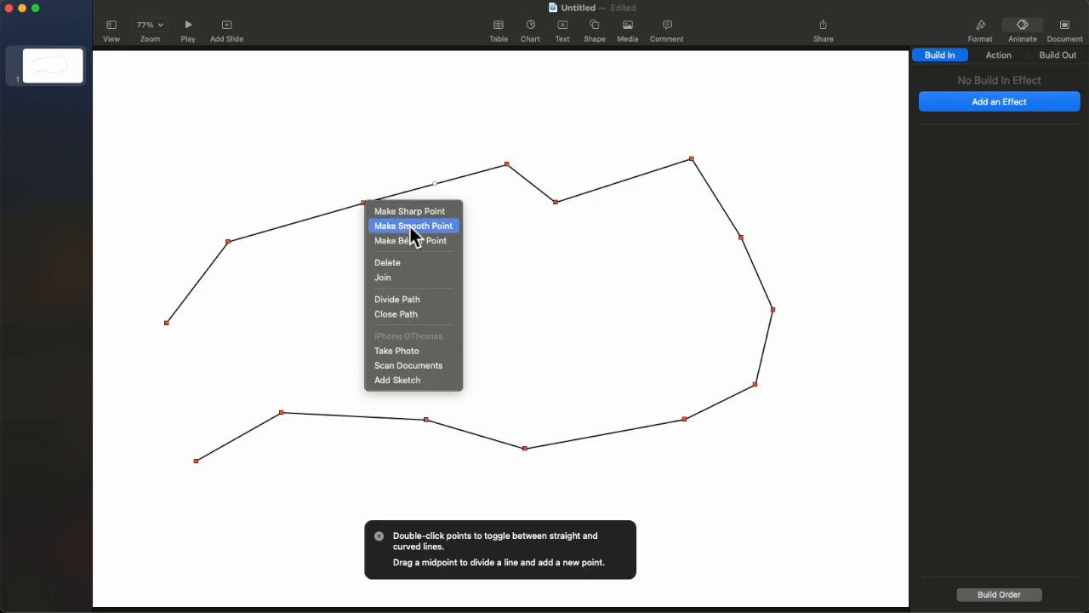
{"action": "mouse_move", "coordinate": [446, 245]}
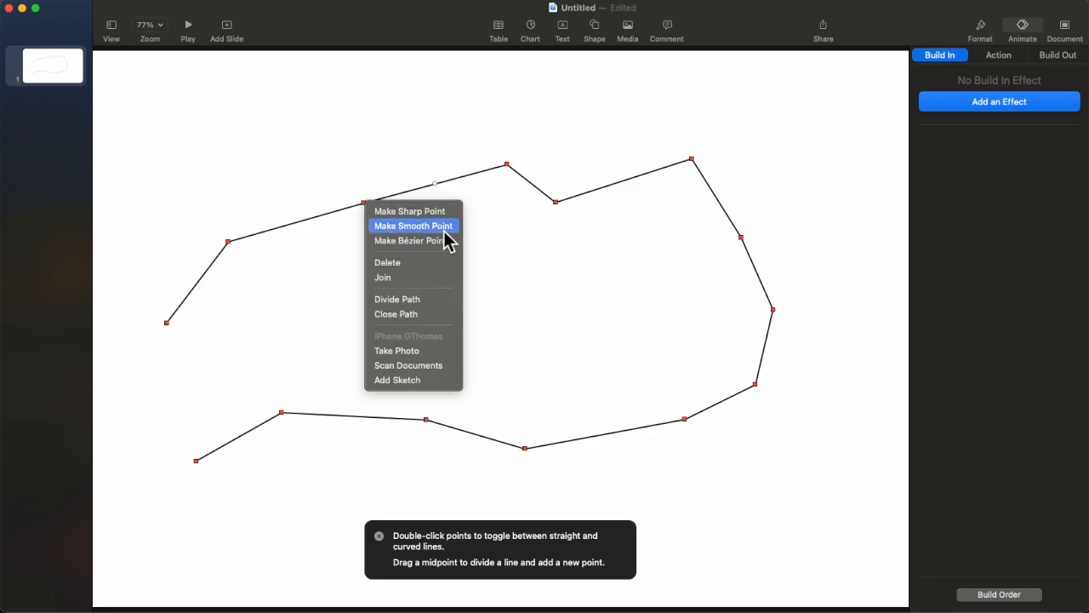
{"action": "left_click", "coordinate": [414, 224]}
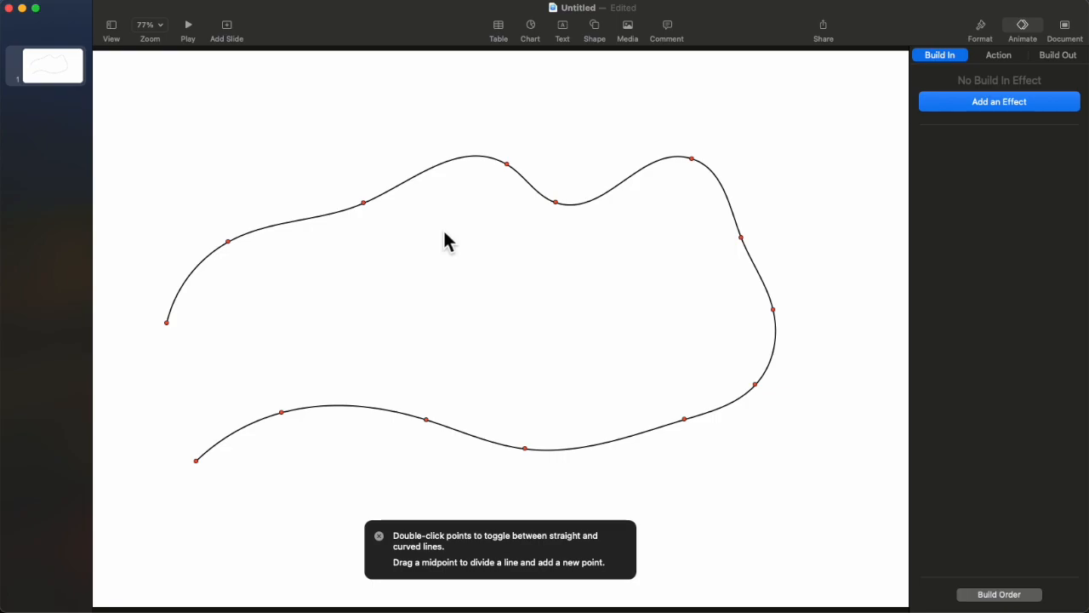
{"action": "mouse_move", "coordinate": [442, 188]}
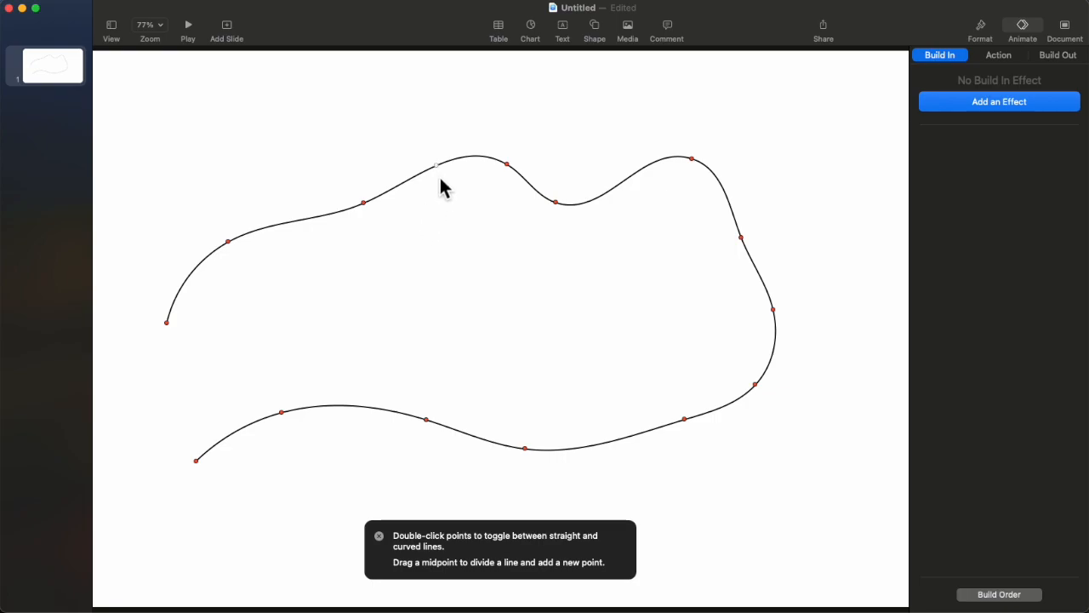
{"action": "mouse_move", "coordinate": [371, 218]}
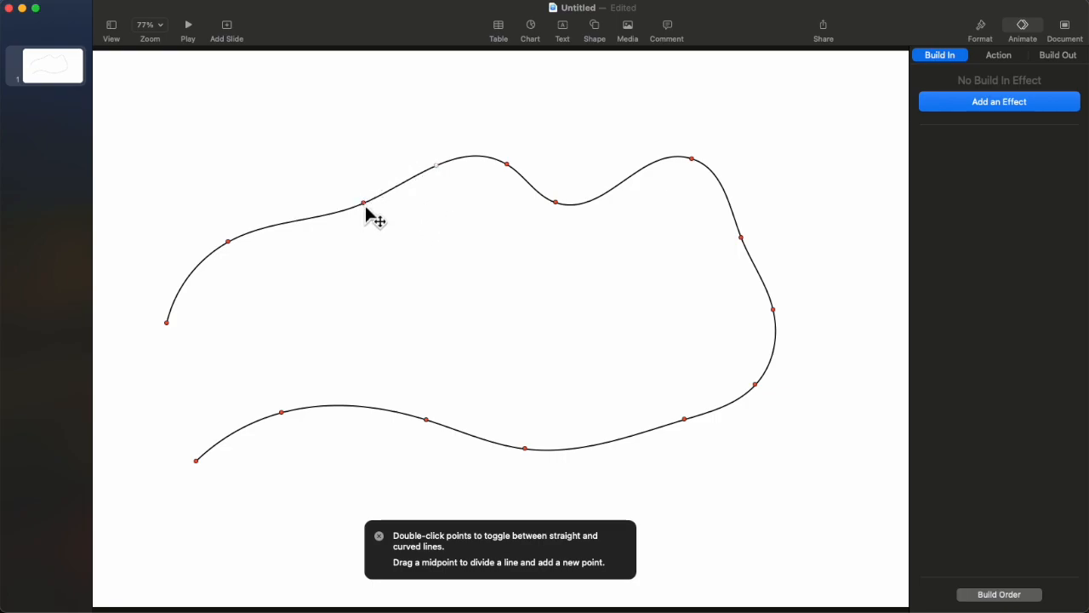
{"action": "mouse_move", "coordinate": [442, 166]}
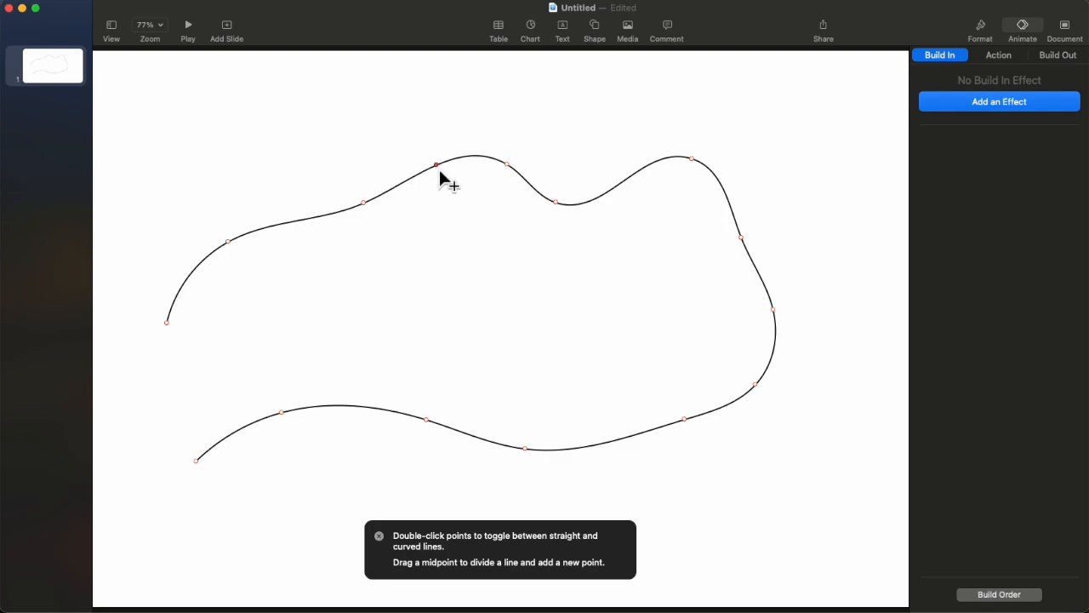
Step: Drag points to raise the top hump, dent the right side inward, and bend the lower stroke upward
{"action": "left_click_drag", "start_coordinate": [436, 163], "coordinate": [425, 150]}
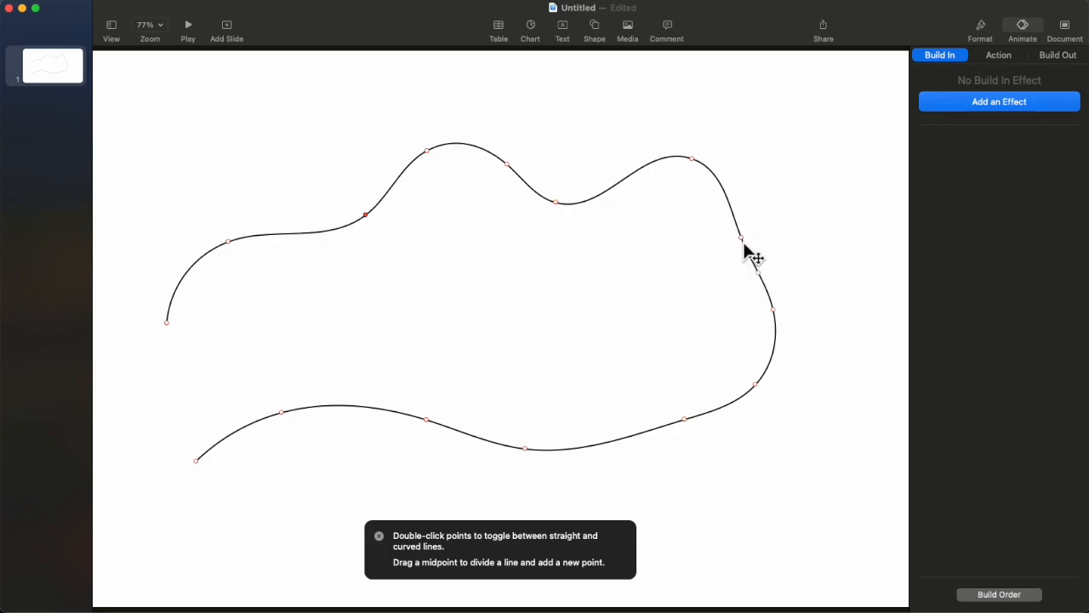
{"action": "left_click_drag", "start_coordinate": [742, 239], "coordinate": [706, 249]}
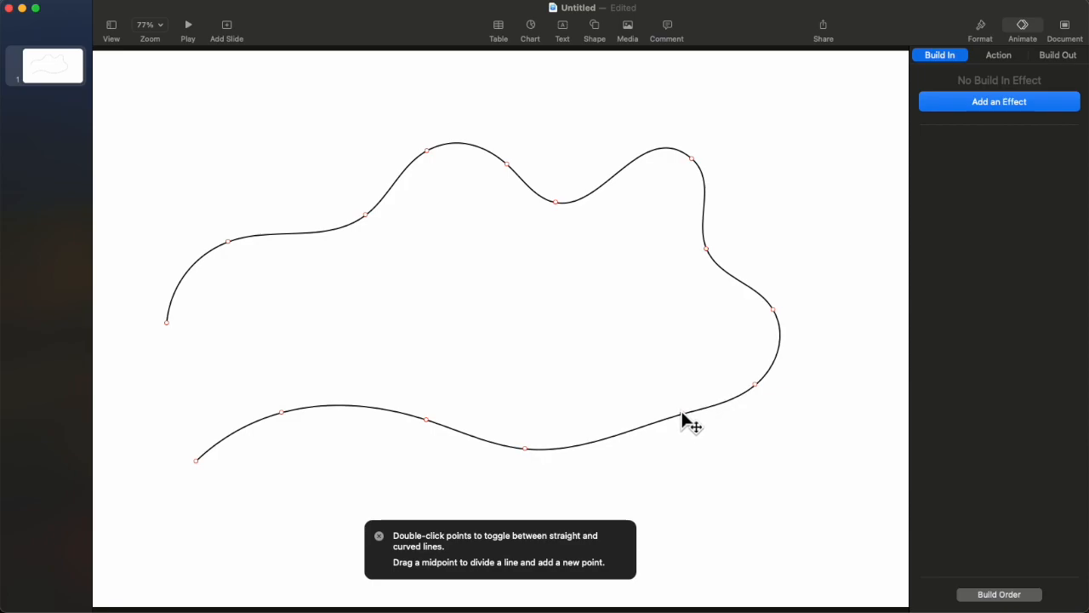
{"action": "left_click_drag", "start_coordinate": [691, 425], "coordinate": [594, 417]}
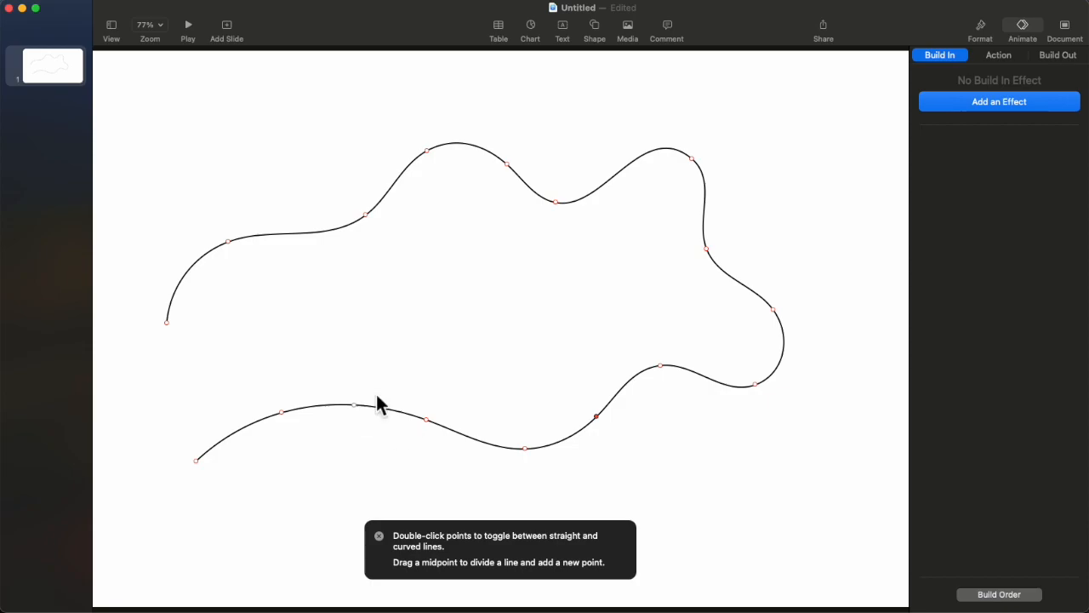
{"action": "mouse_move", "coordinate": [451, 357]}
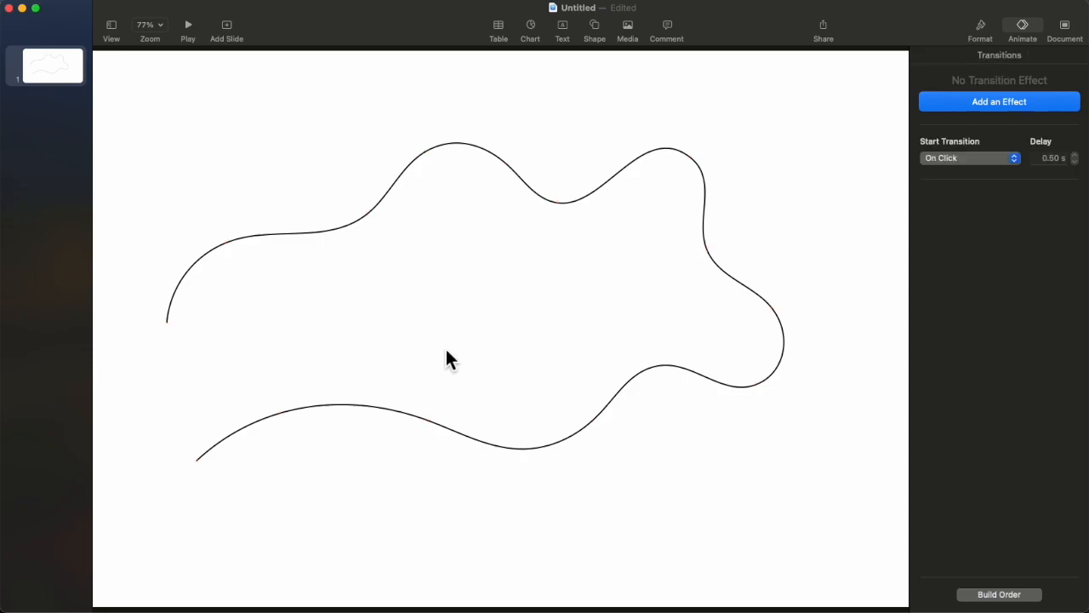
{"action": "mouse_move", "coordinate": [604, 45]}
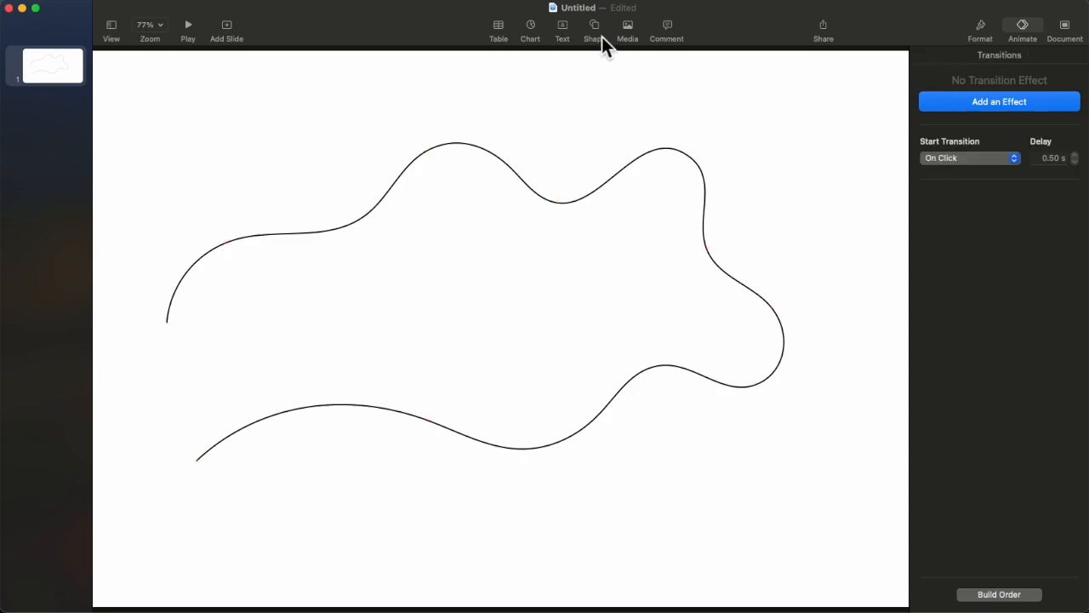
{"action": "mouse_move", "coordinate": [594, 31]}
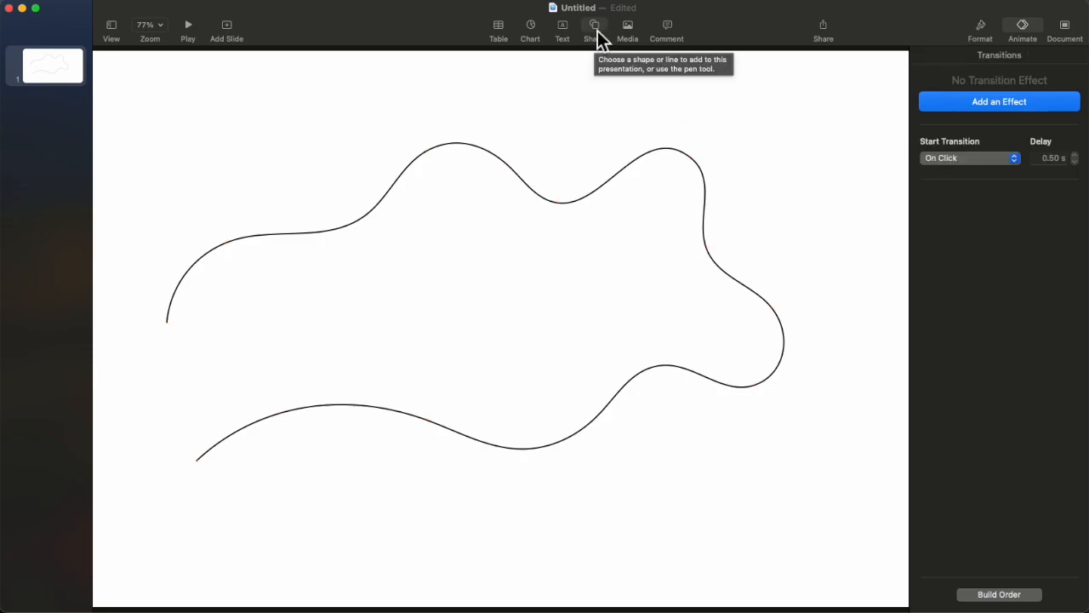
{"action": "mouse_move", "coordinate": [722, 60]}
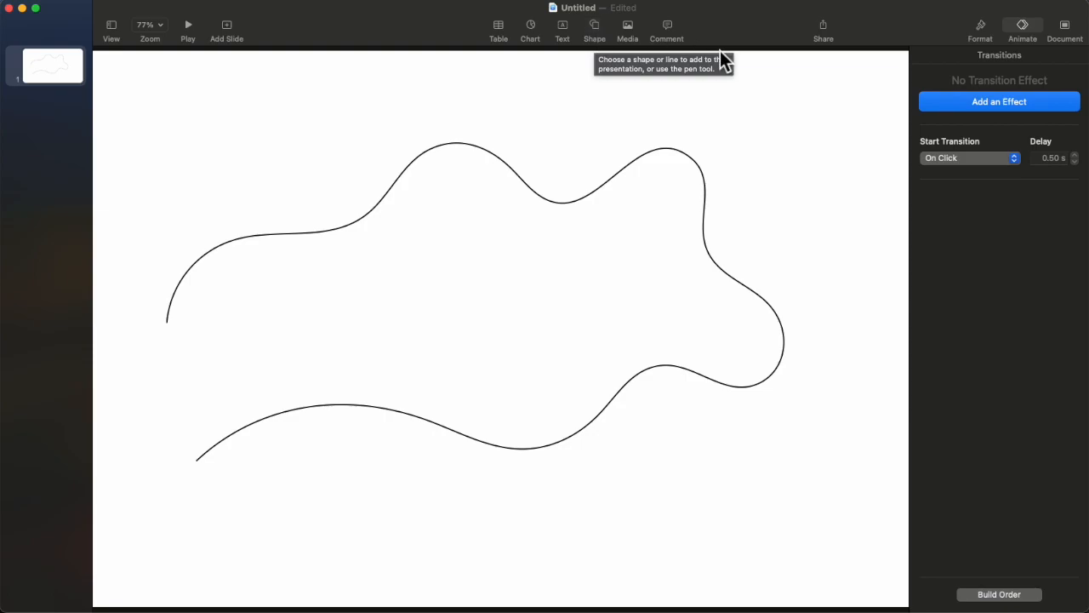
Step: Insert a circle shape and shrink it to a small dot
{"action": "left_click", "coordinate": [594, 25]}
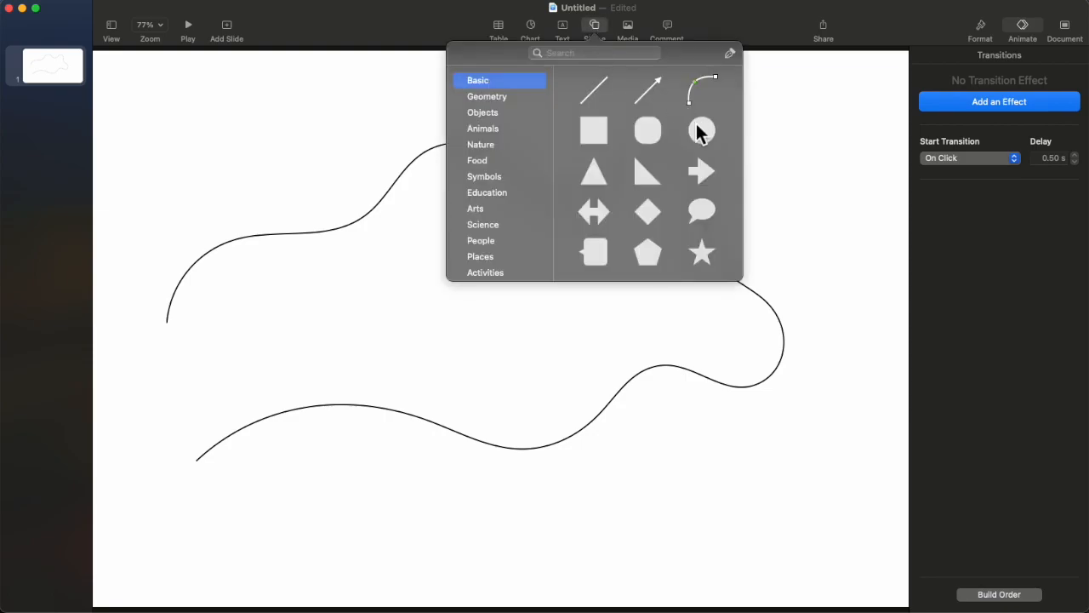
{"action": "left_click", "coordinate": [646, 130]}
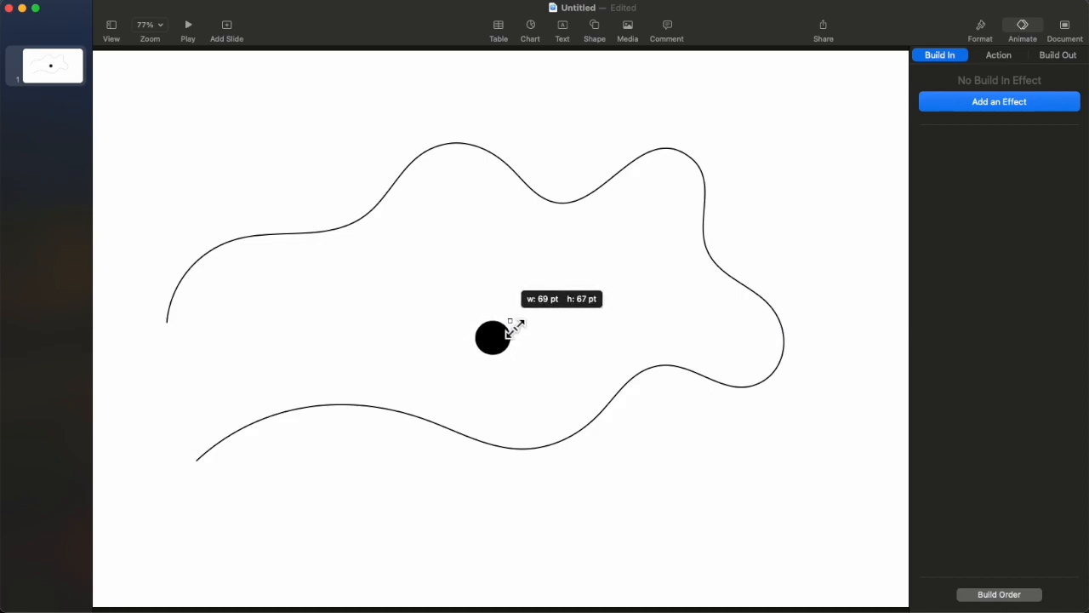
{"action": "left_click_drag", "start_coordinate": [519, 325], "coordinate": [503, 327]}
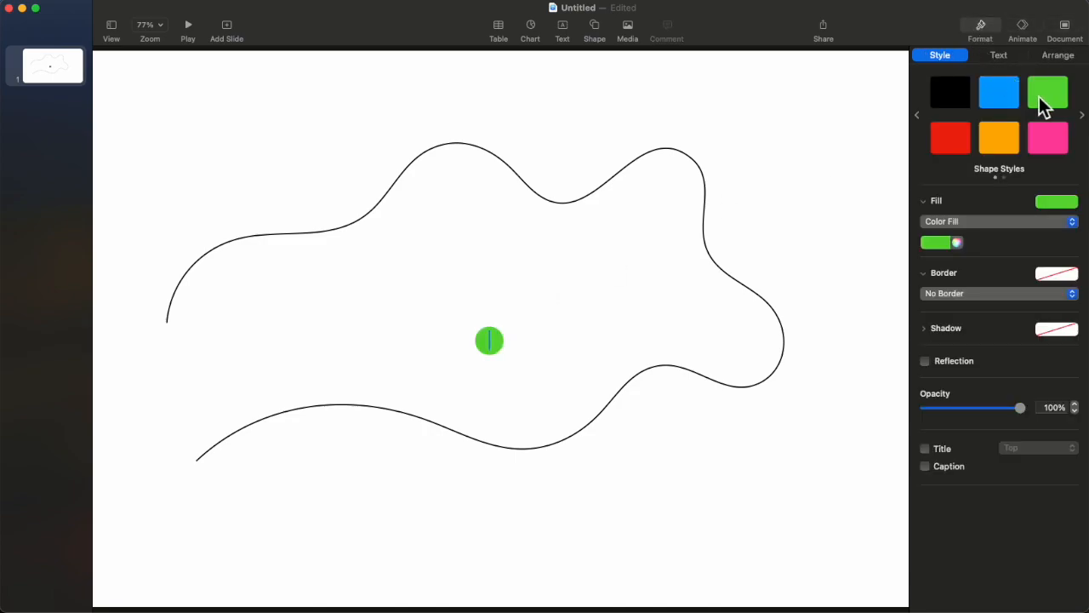
Step: Position the green circle at the left end of the upper curve
{"action": "left_click_drag", "start_coordinate": [490, 341], "coordinate": [344, 330]}
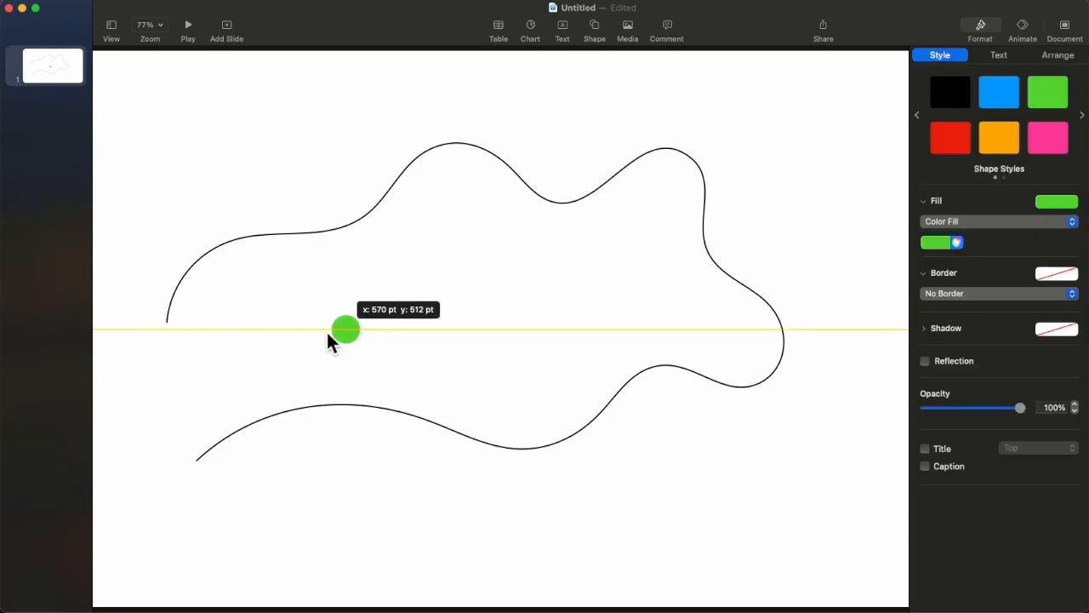
{"action": "left_click_drag", "start_coordinate": [345, 330], "coordinate": [132, 287]}
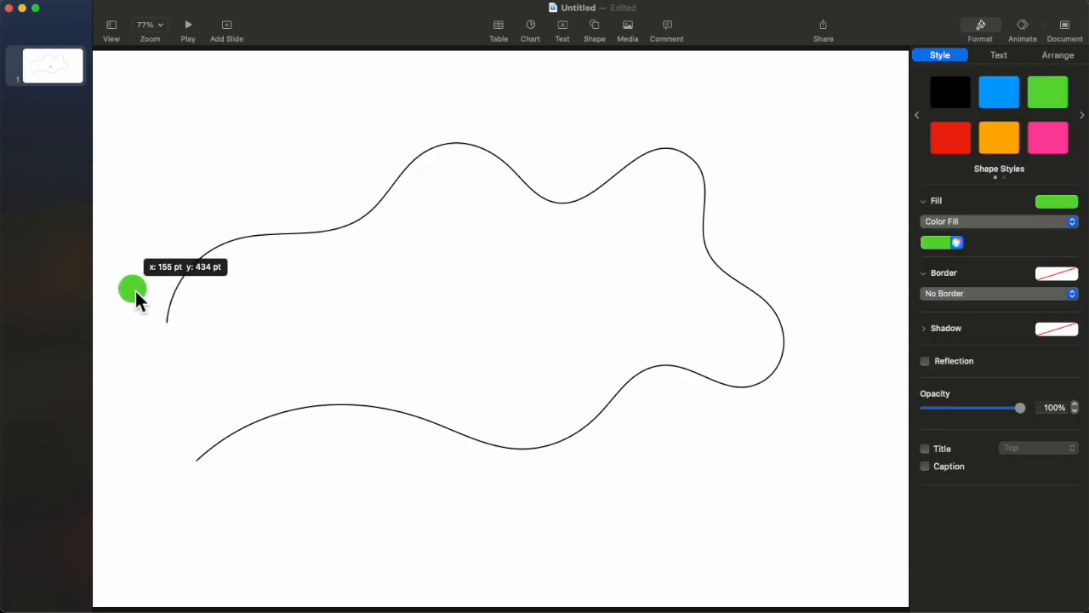
{"action": "left_click", "coordinate": [133, 287]}
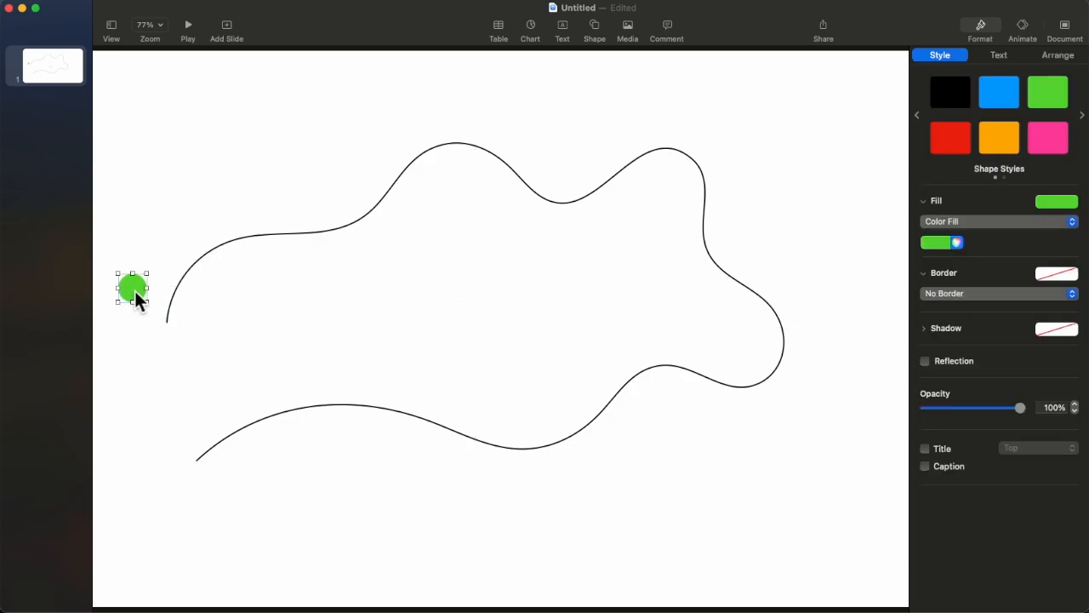
{"action": "left_click", "coordinate": [262, 534]}
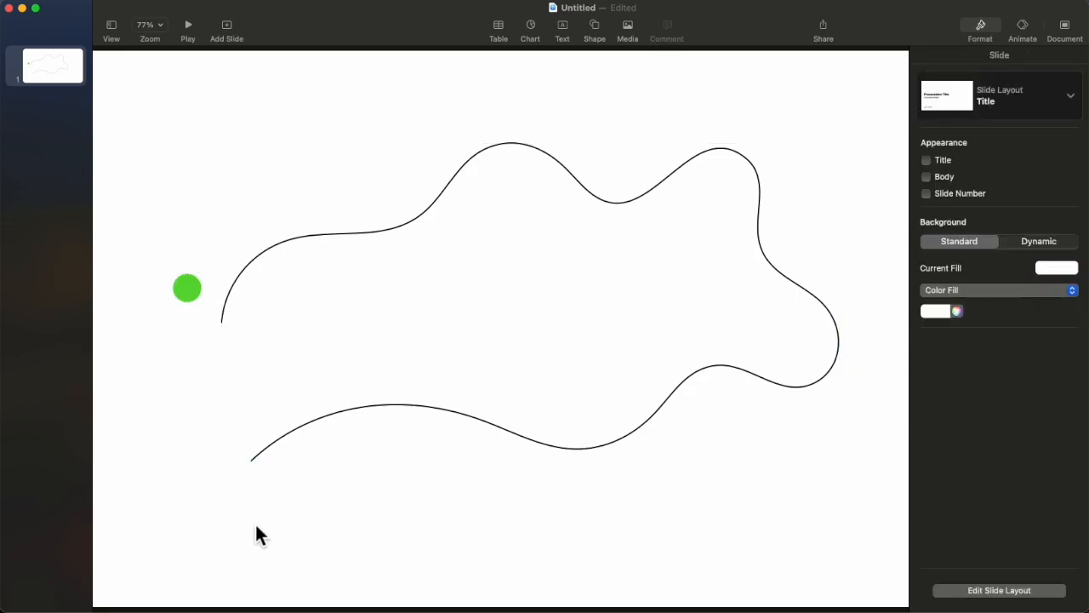
Step: With circle and curve selected, use Make Motion Path from Shape with the drawn curve as the path
{"action": "left_click", "coordinate": [187, 288]}
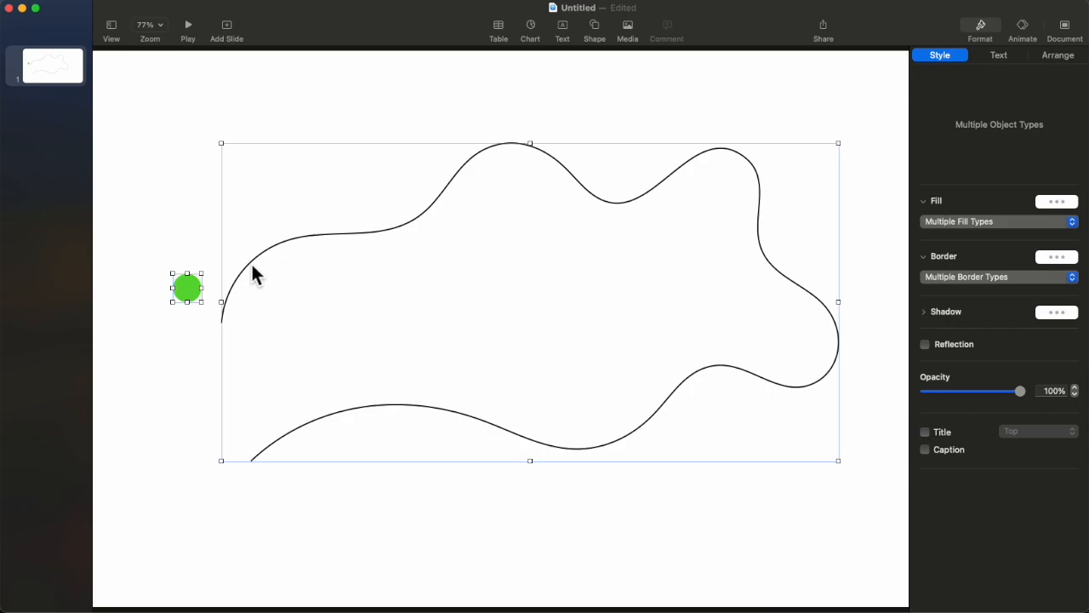
{"action": "left_click", "coordinate": [221, 24]}
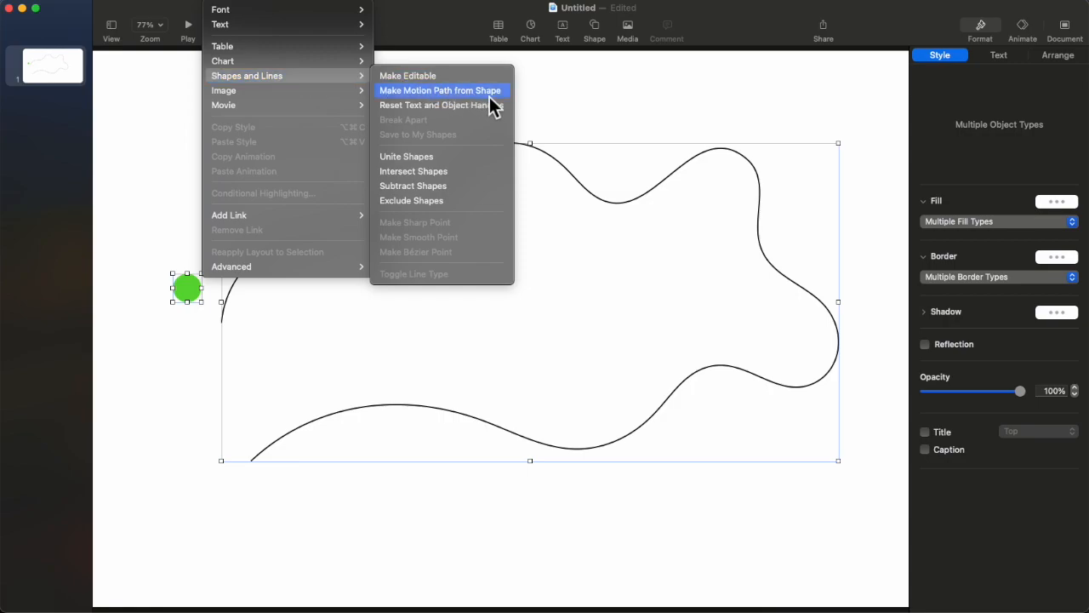
{"action": "left_click", "coordinate": [439, 91]}
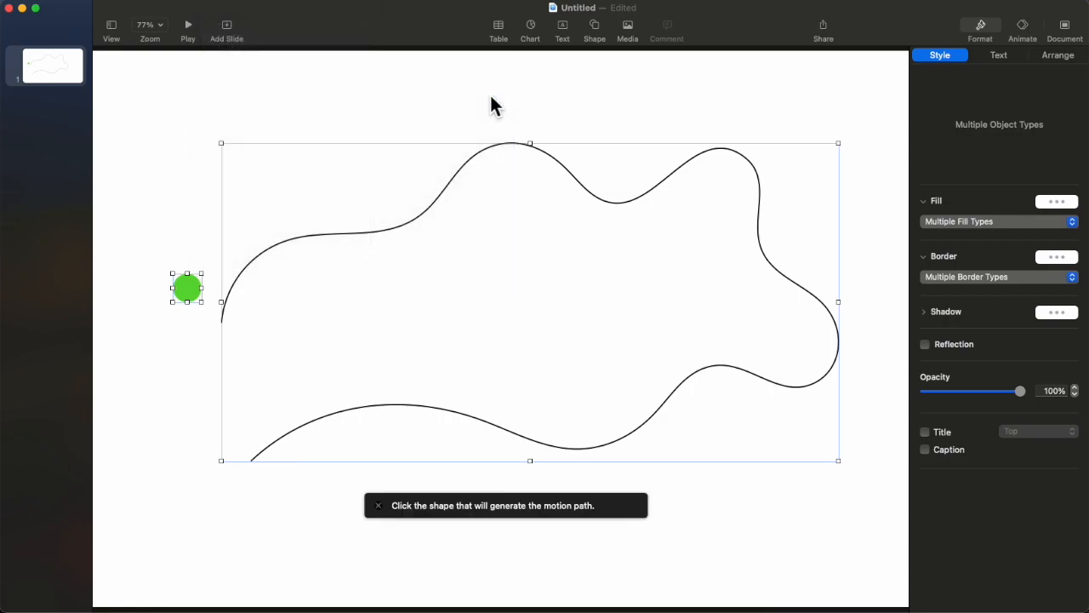
{"action": "mouse_move", "coordinate": [460, 524]}
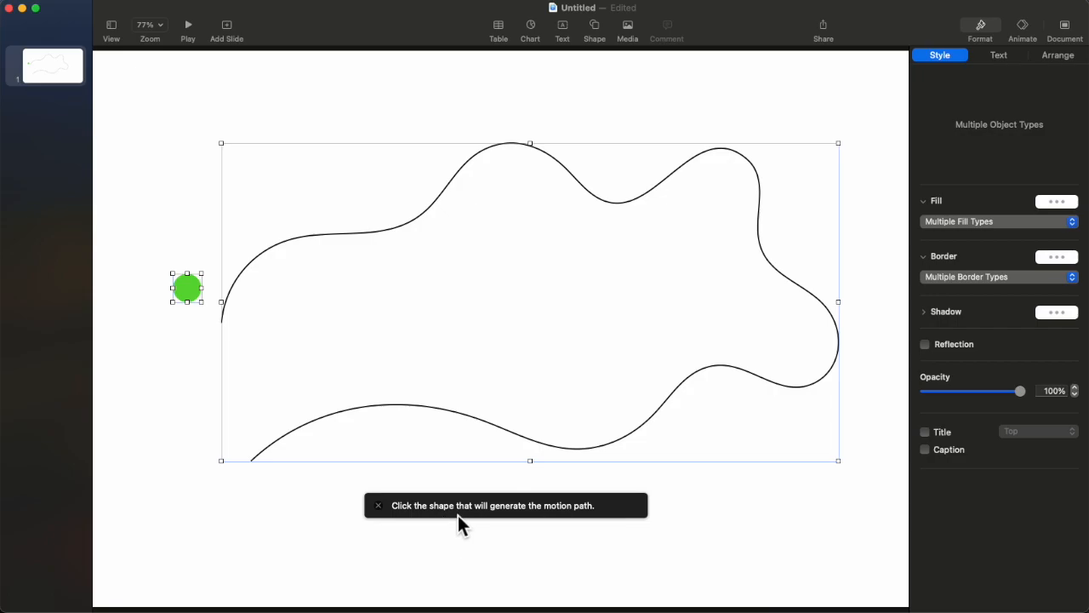
{"action": "mouse_move", "coordinate": [548, 526]}
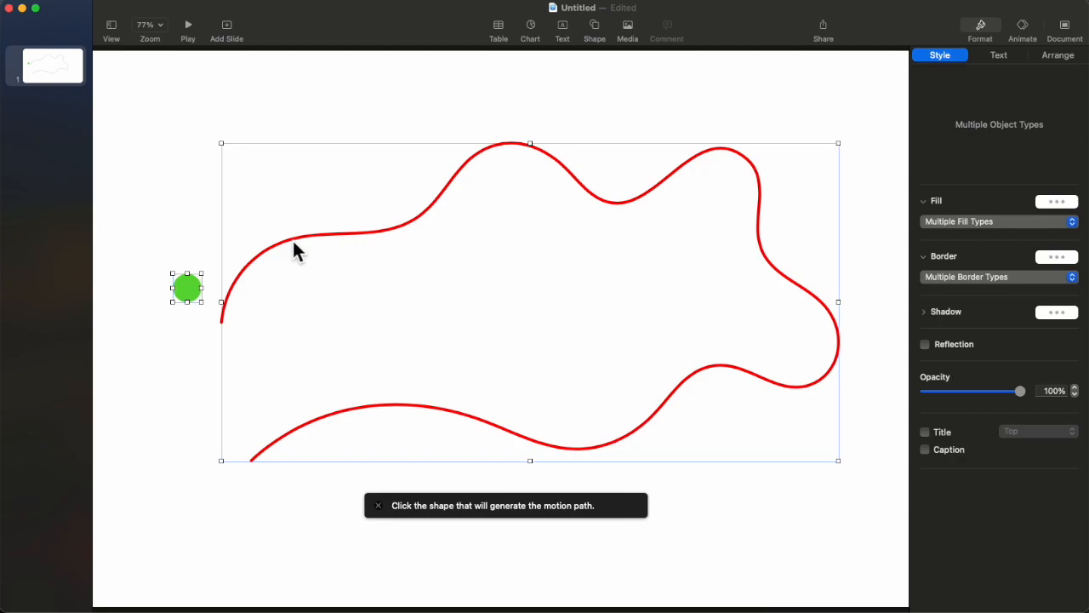
{"action": "left_click", "coordinate": [173, 128]}
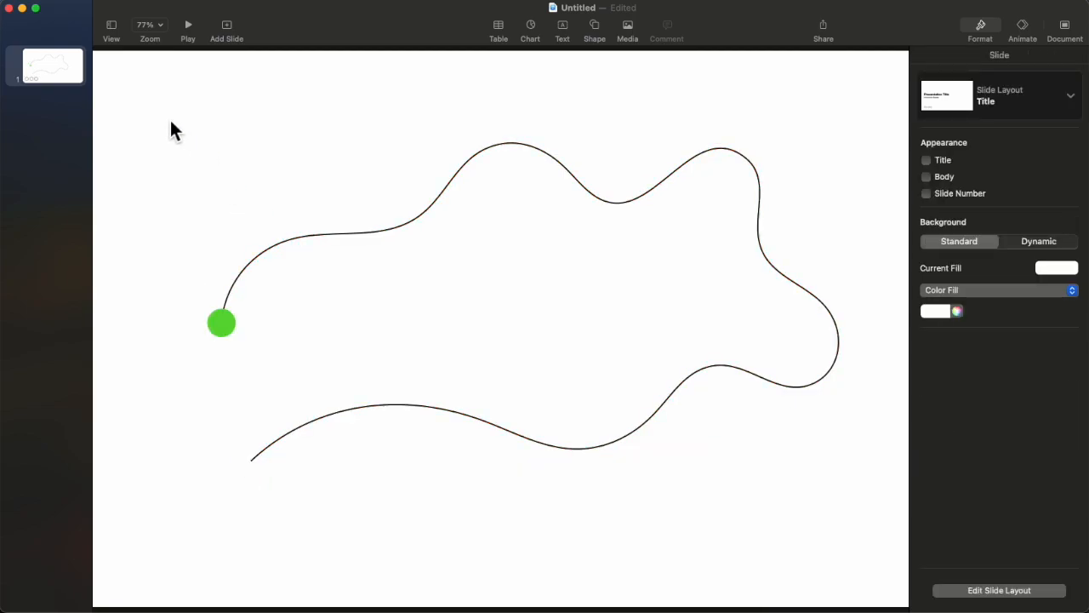
Step: Set the circle's move animation duration to 7 s in the Action settings
{"action": "left_click", "coordinate": [187, 25]}
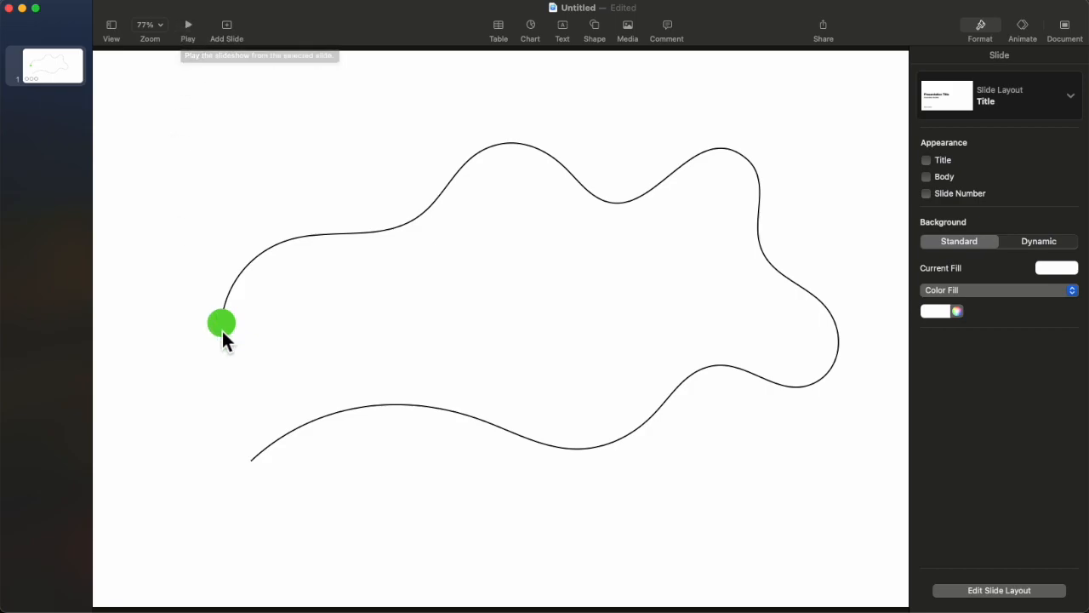
{"action": "left_click", "coordinate": [221, 324]}
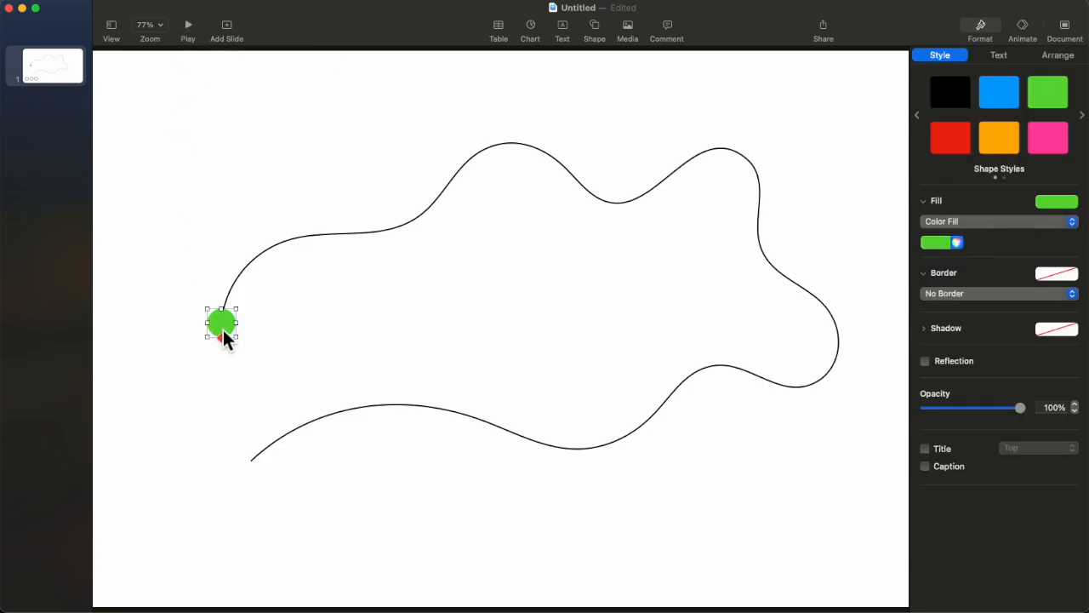
{"action": "mouse_move", "coordinate": [916, 109]}
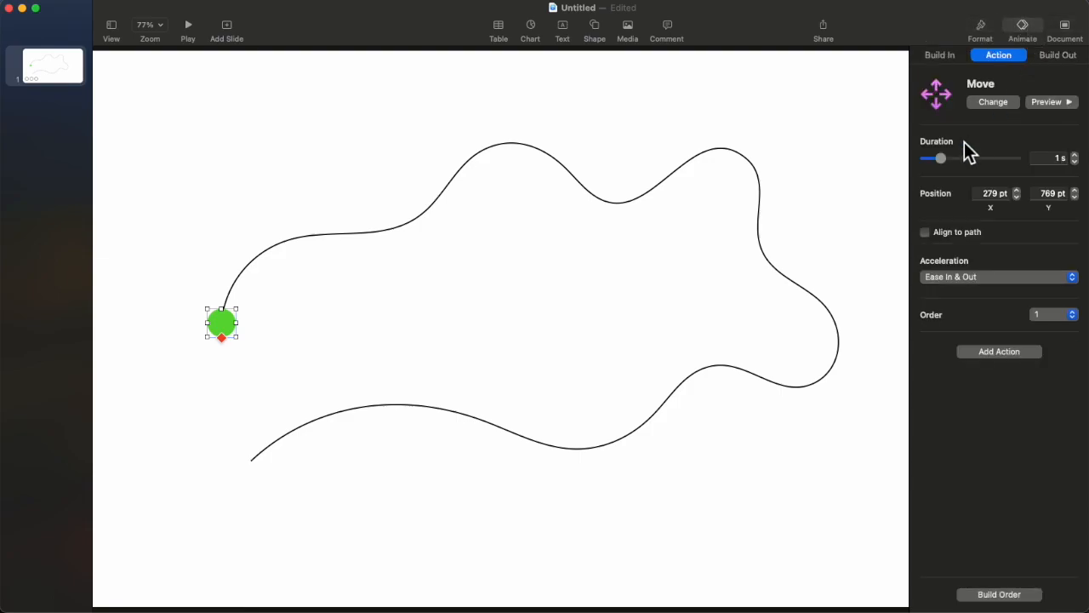
{"action": "left_click_drag", "start_coordinate": [943, 158], "coordinate": [967, 158]}
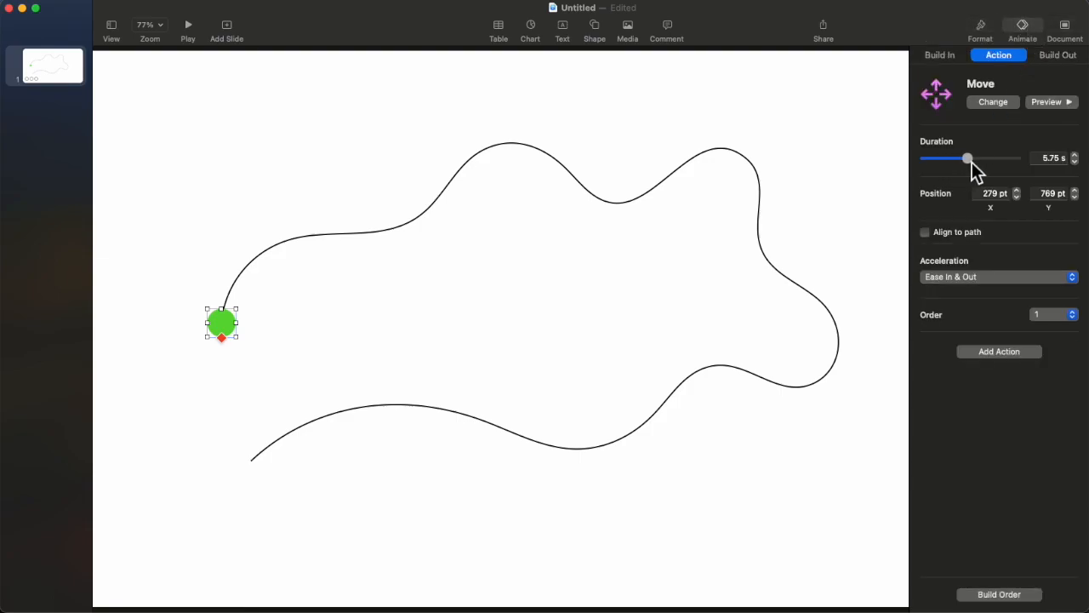
{"action": "left_click", "coordinate": [1074, 153]}
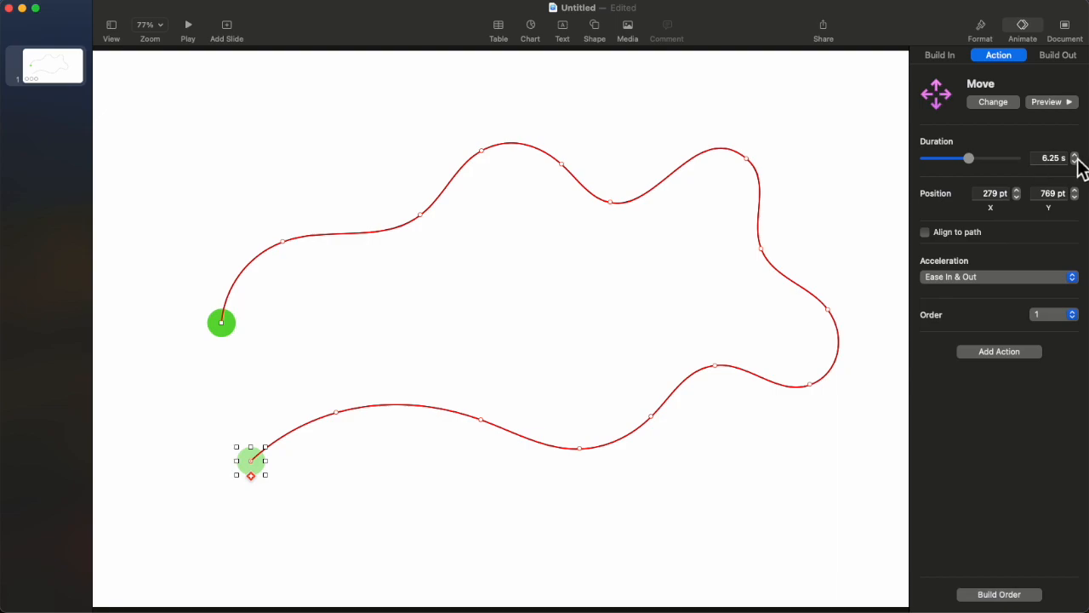
{"action": "left_click", "coordinate": [1076, 153]}
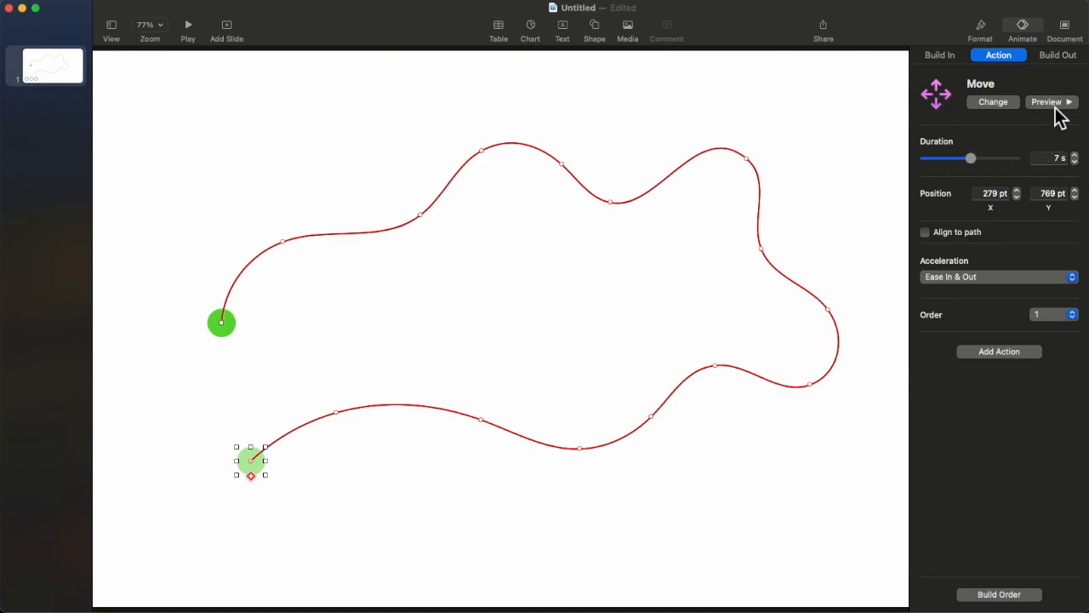
Step: Preview the green circle travelling along the curve
{"action": "left_click", "coordinate": [1046, 103]}
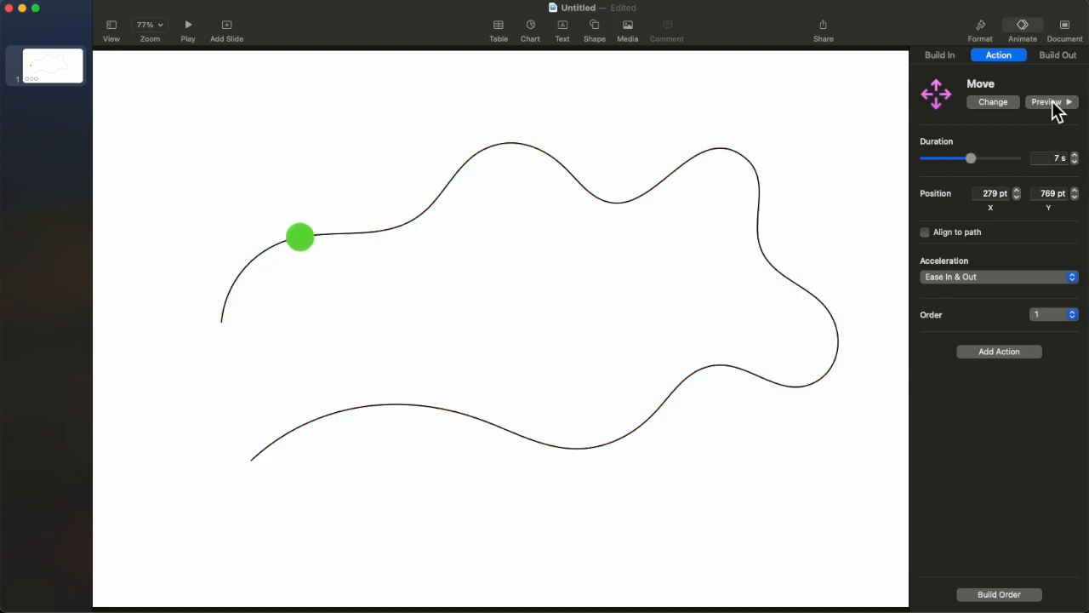
{"action": "left_click", "coordinate": [1047, 102]}
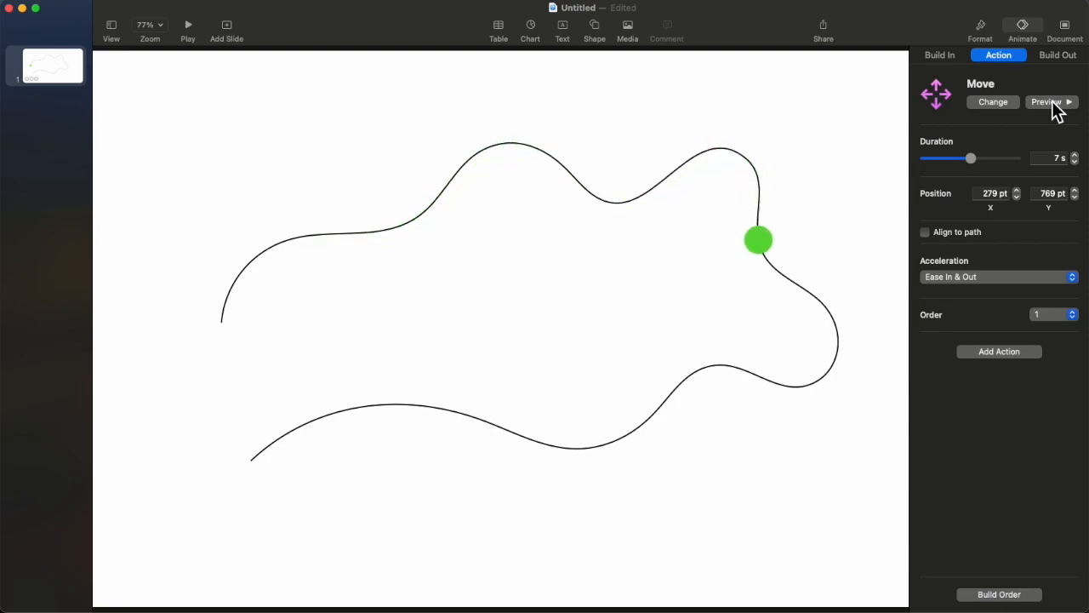
{"action": "left_click", "coordinate": [1048, 102]}
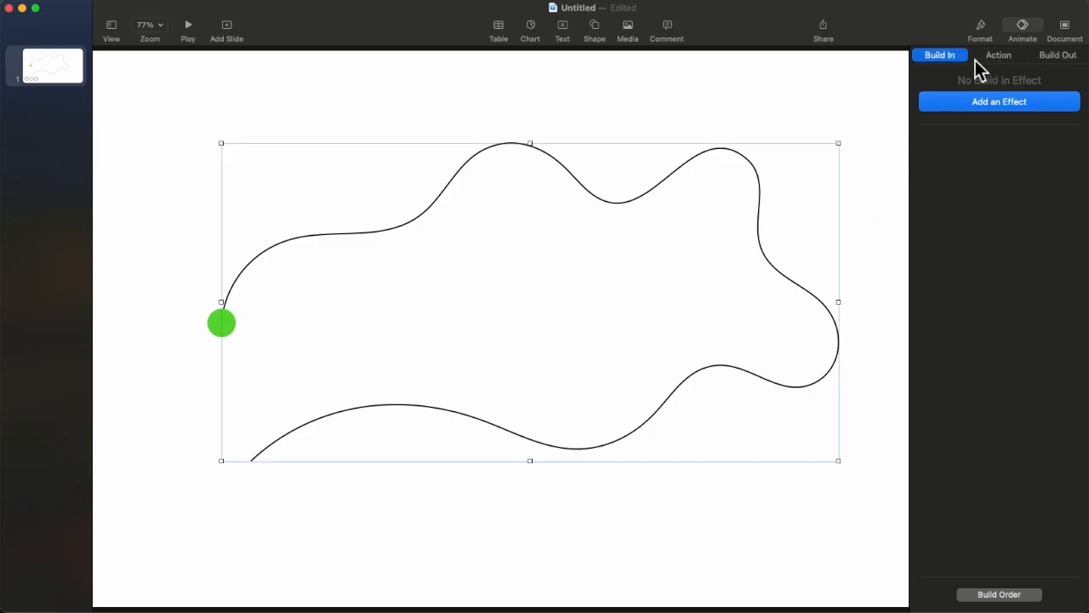
Step: Show the curve's Style options and its stroke colour palette to choose white
{"action": "left_click", "coordinate": [980, 25]}
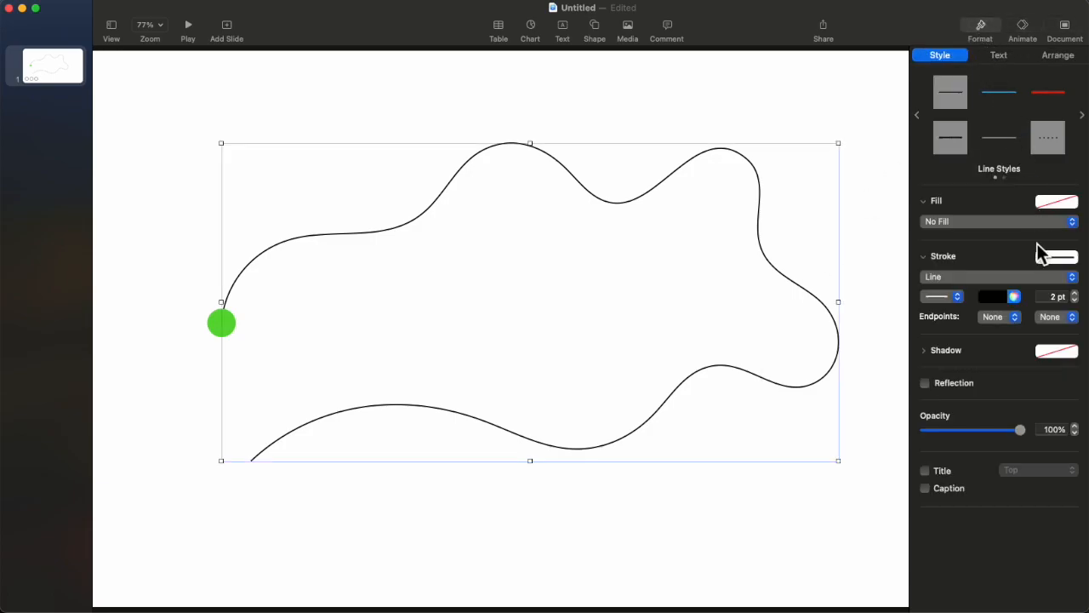
{"action": "left_click", "coordinate": [1014, 296]}
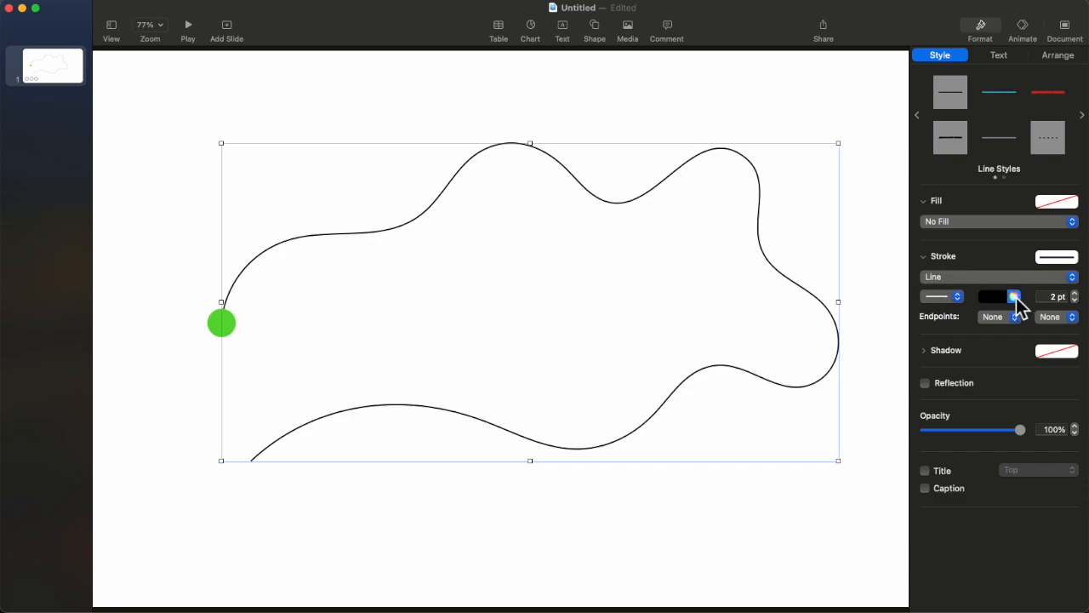
{"action": "left_click", "coordinate": [1014, 296]}
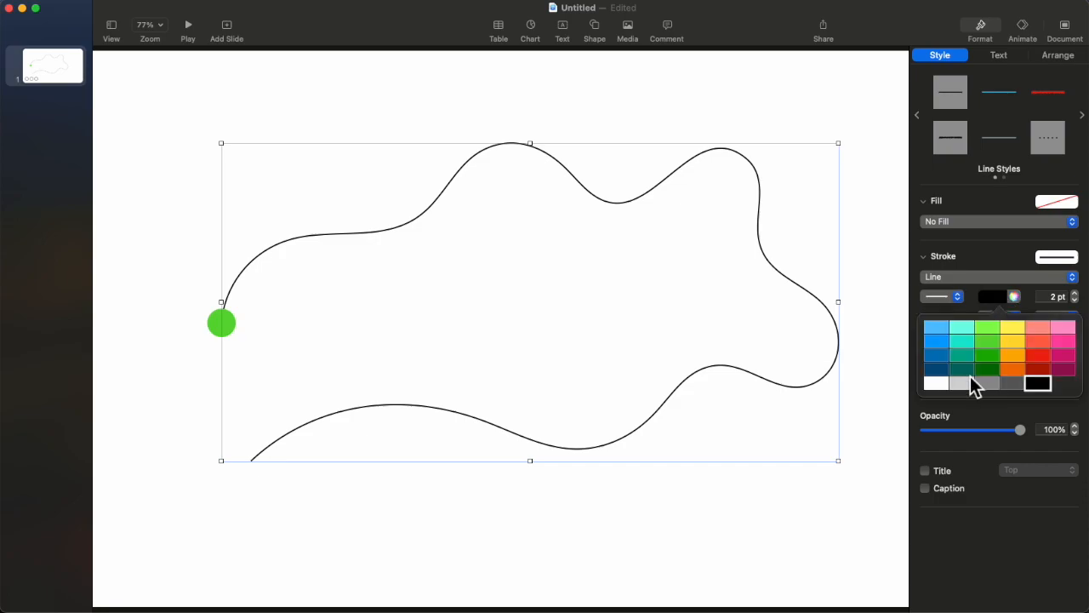
{"action": "mouse_move", "coordinate": [946, 391]}
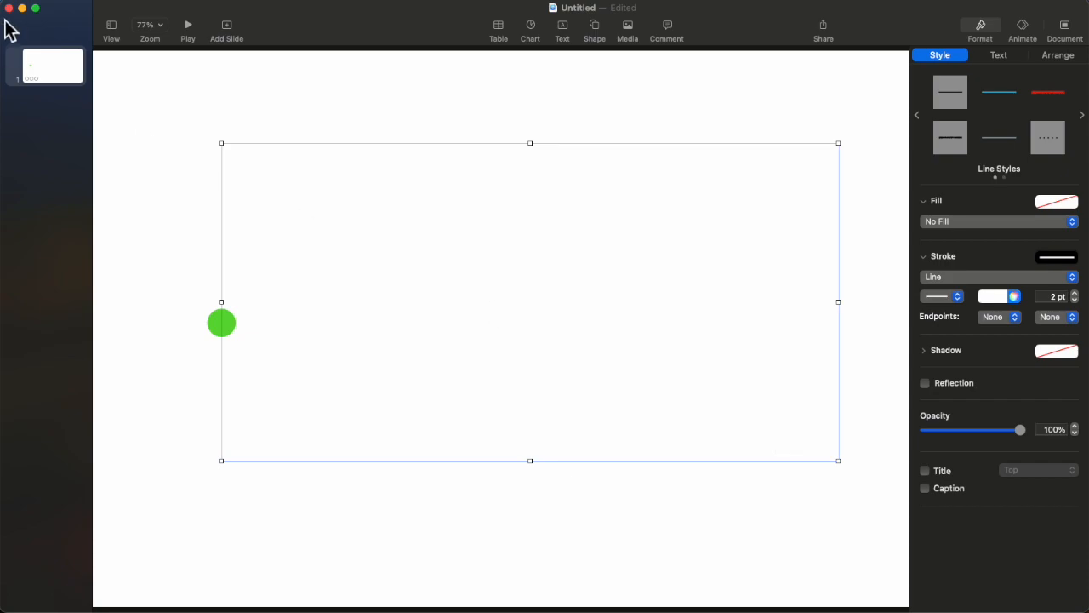
{"action": "mouse_move", "coordinate": [188, 58]}
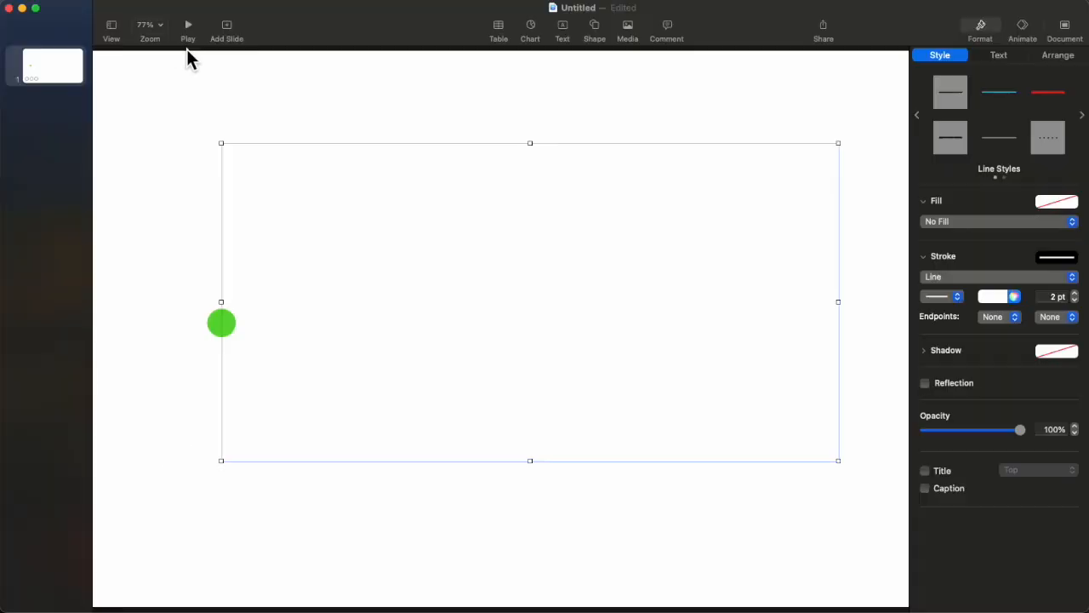